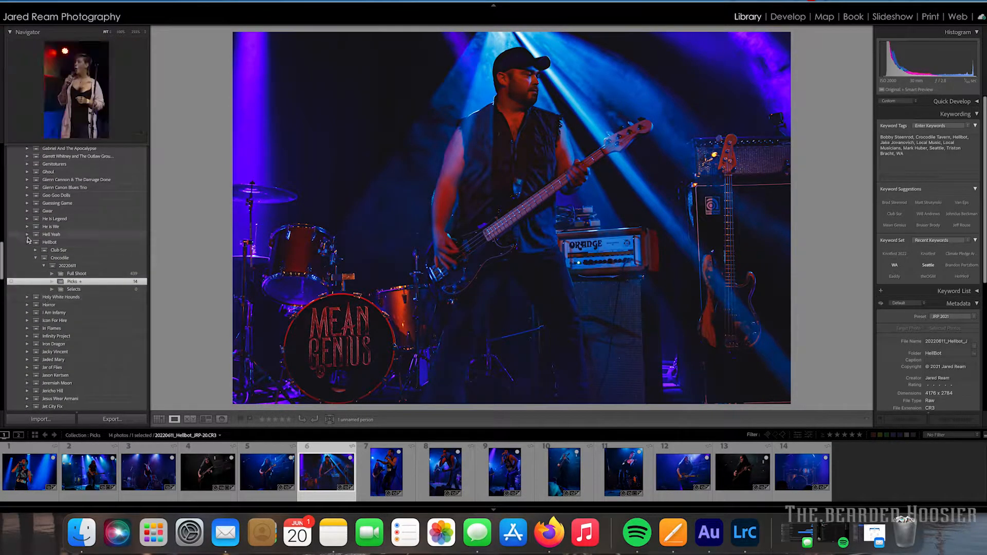
- Navigate the Folders panel to Slipknot > Climate Pledge Arena > 20220613 > Full Shoot
left_click(36, 243)
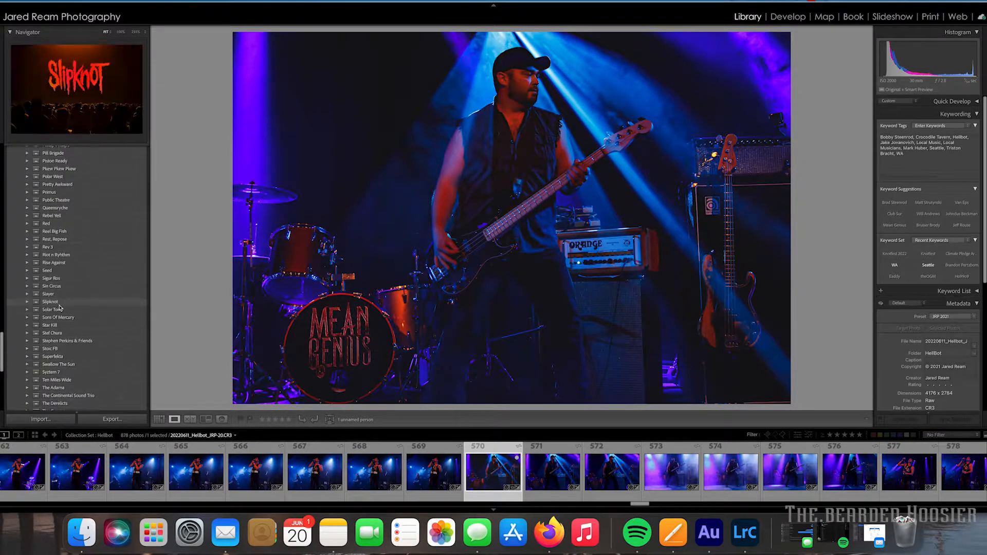
scroll("down", 3)
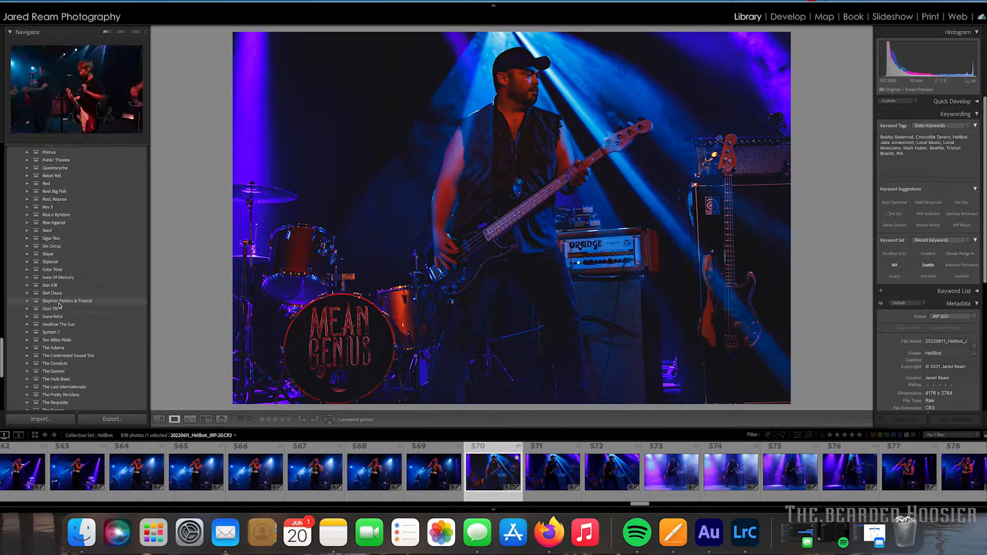
left_click(27, 261)
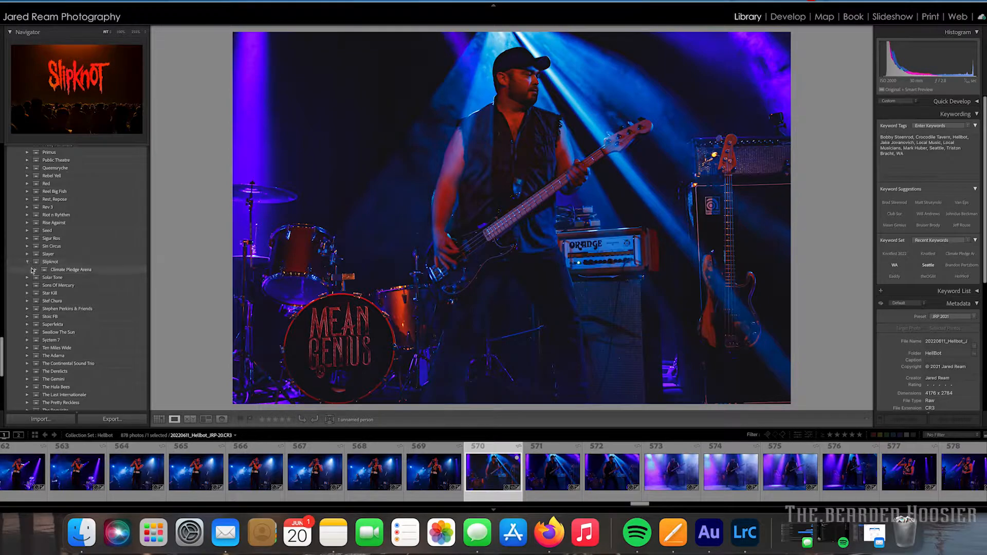
left_click(27, 261)
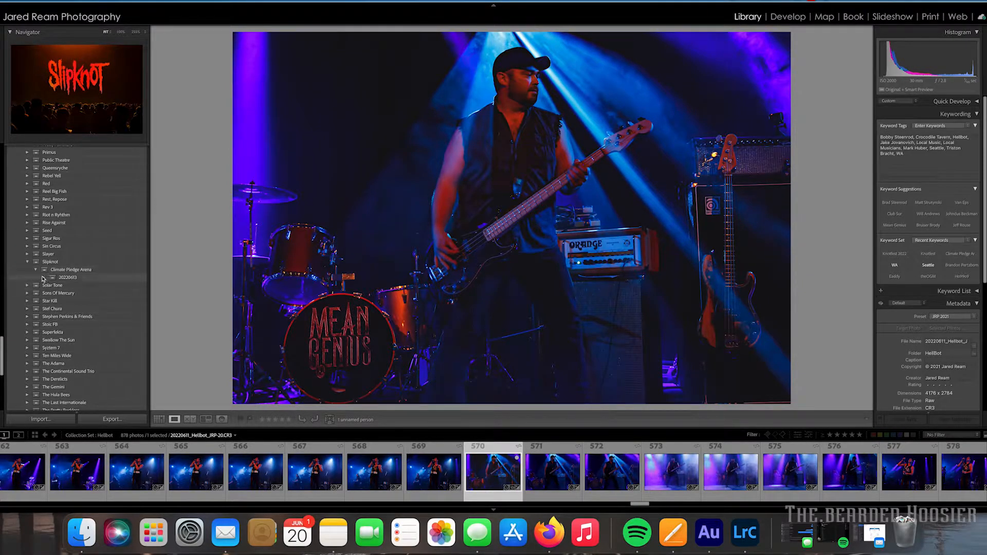
left_click(43, 276)
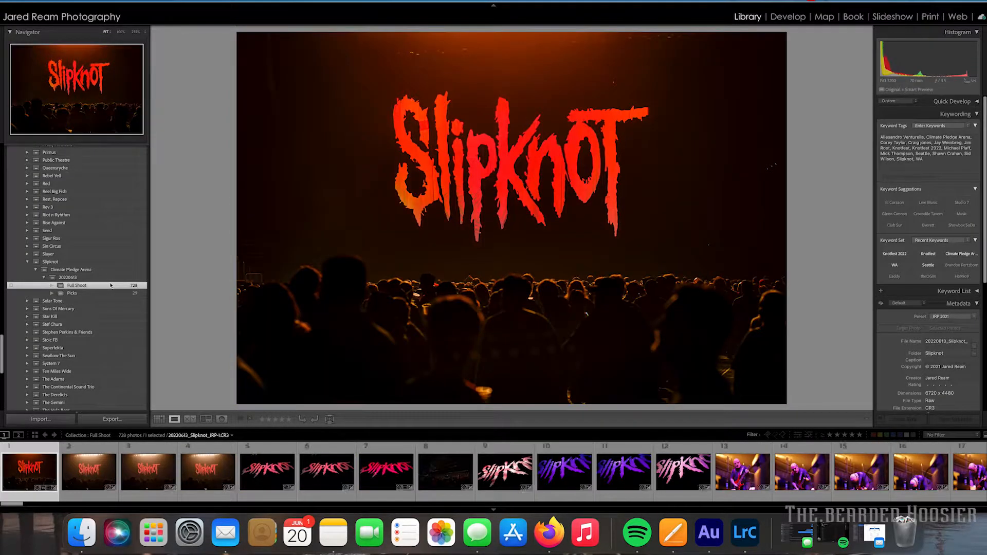
- Browse the filmstrip and select the kneeling masked singer photo
left_click(741, 471)
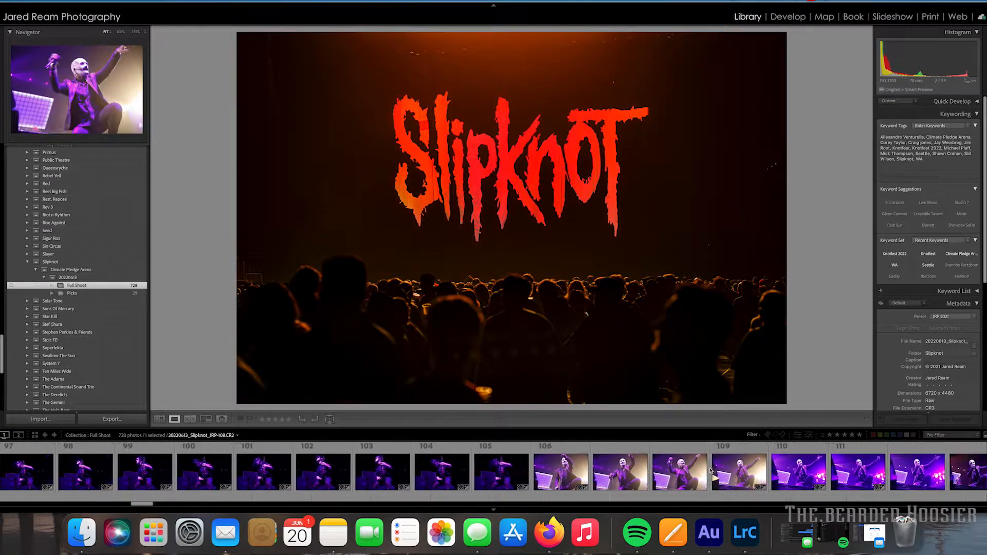
left_click(644, 470)
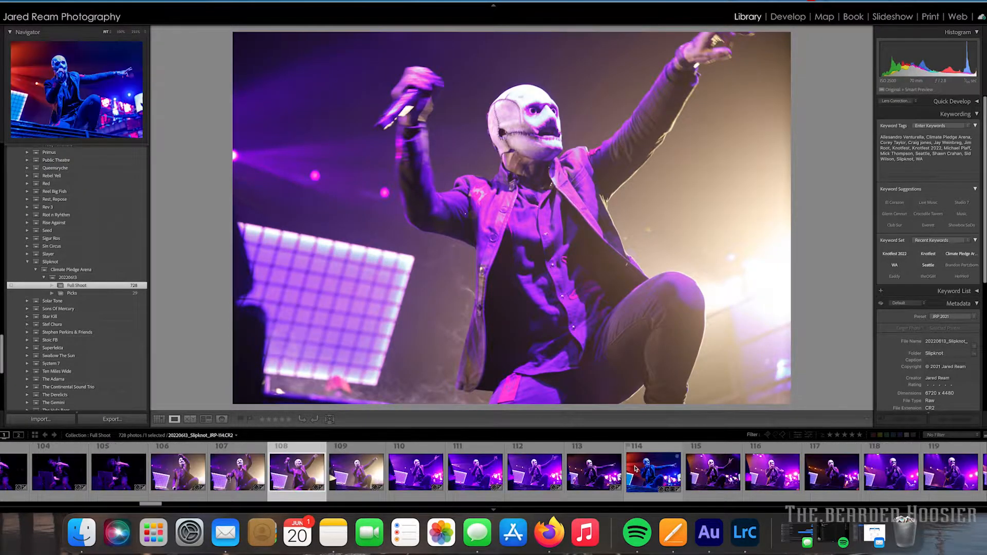
left_click(711, 472)
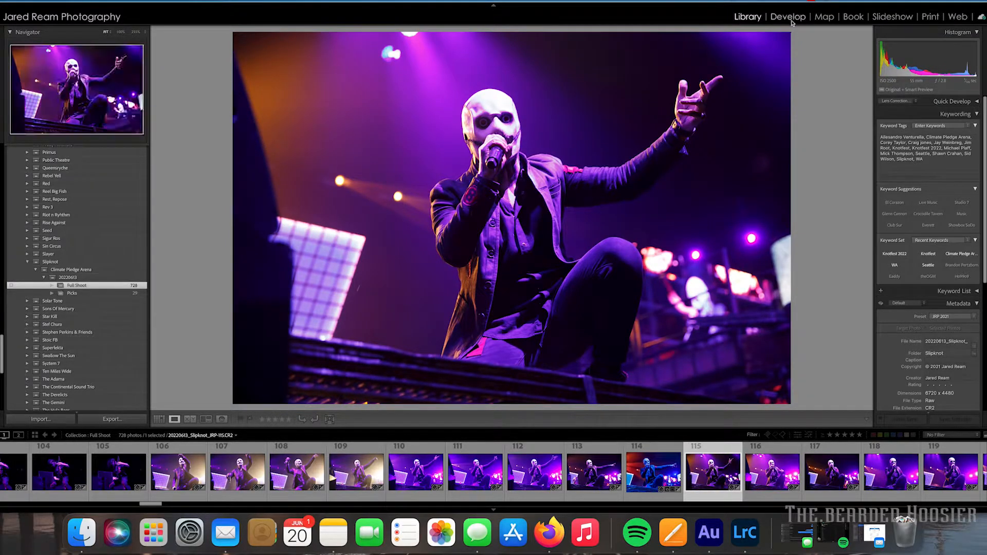
- In Develop Calibration, shift Blue and Green Primary Hue negative and push Shadows Tint toward green
left_click(788, 16)
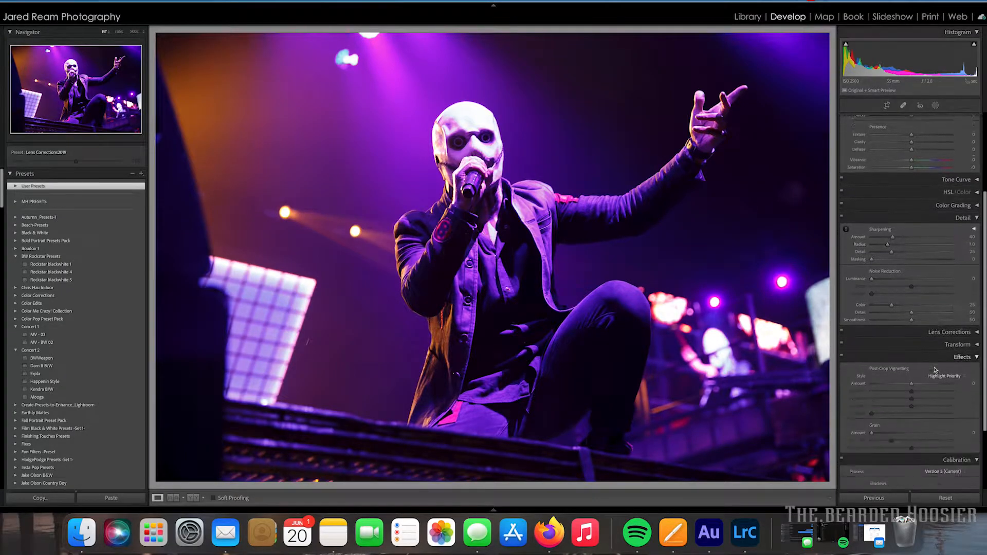
scroll("down", 3)
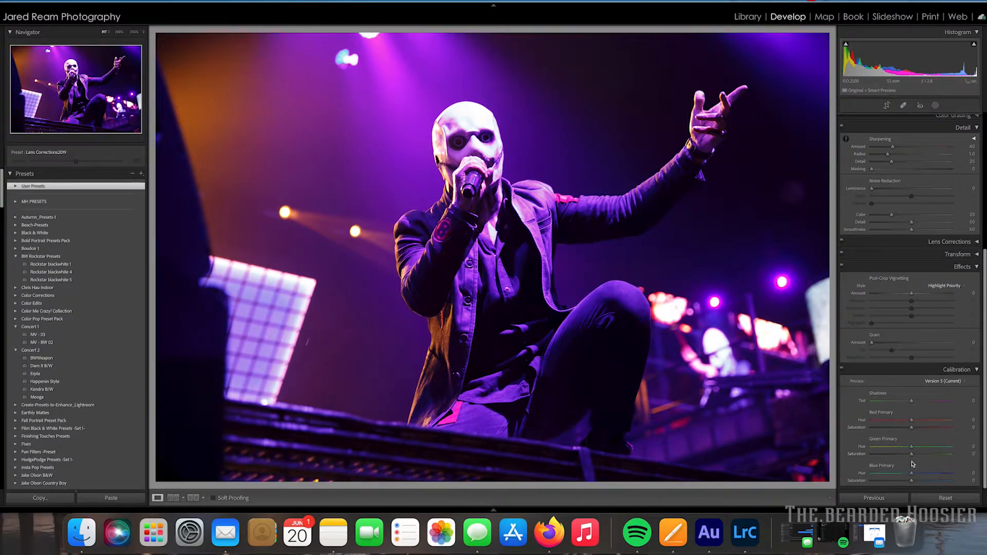
left_click_drag(938, 473, 890, 472)
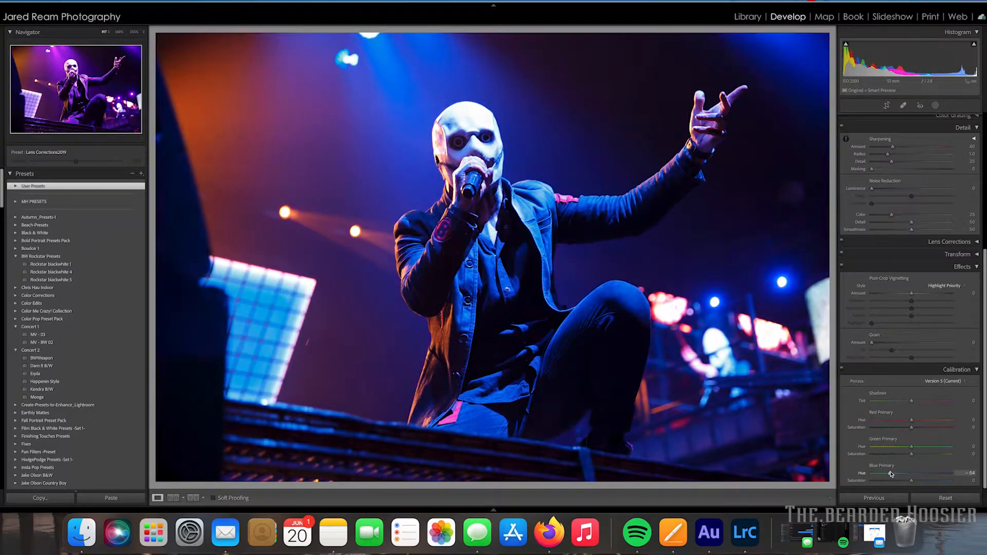
left_click_drag(889, 473, 922, 473)
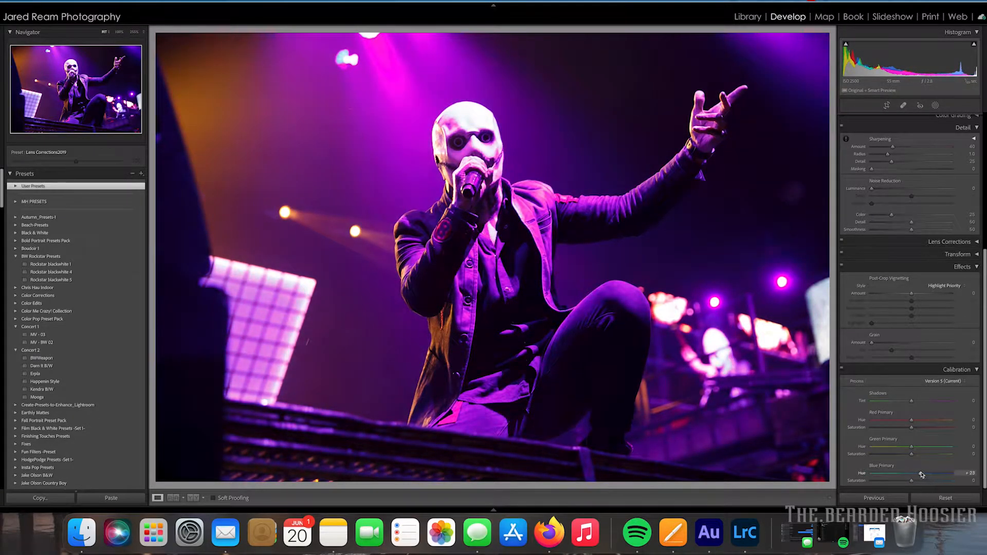
left_click_drag(921, 472, 887, 472)
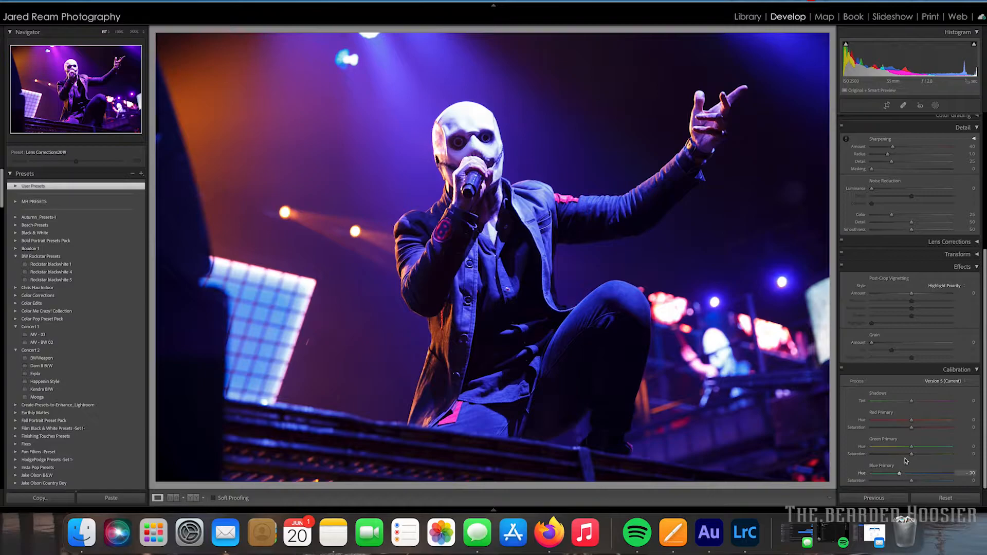
left_click_drag(925, 446, 896, 446)
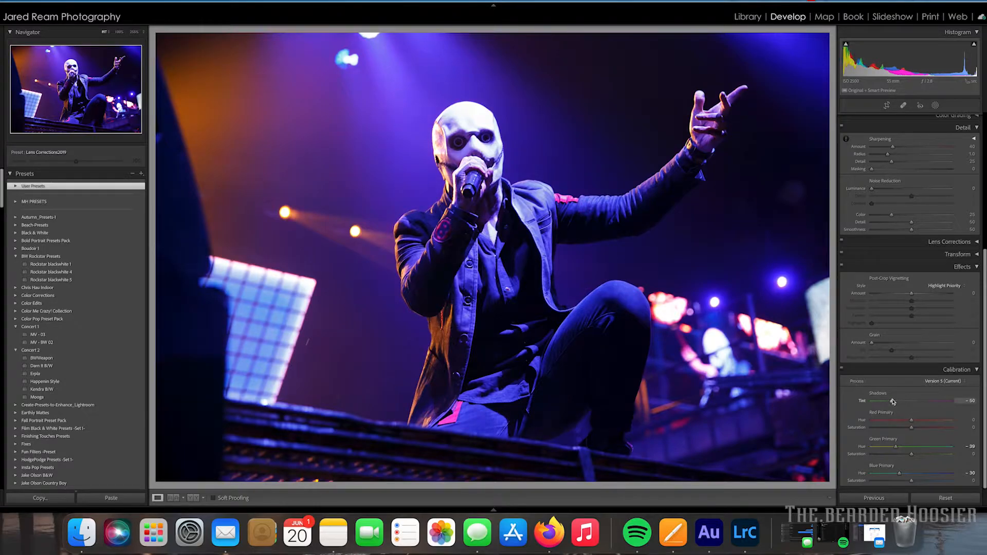
left_click_drag(893, 401, 887, 401)
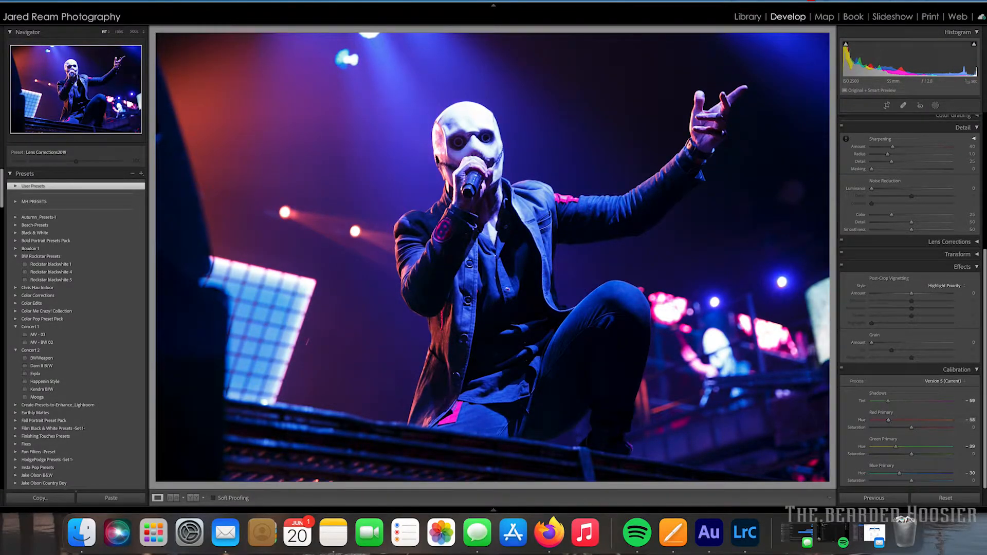
- In the Basic panel raise Dehaze to about +41 while checking clipping, then add Texture +8
left_click(963, 118)
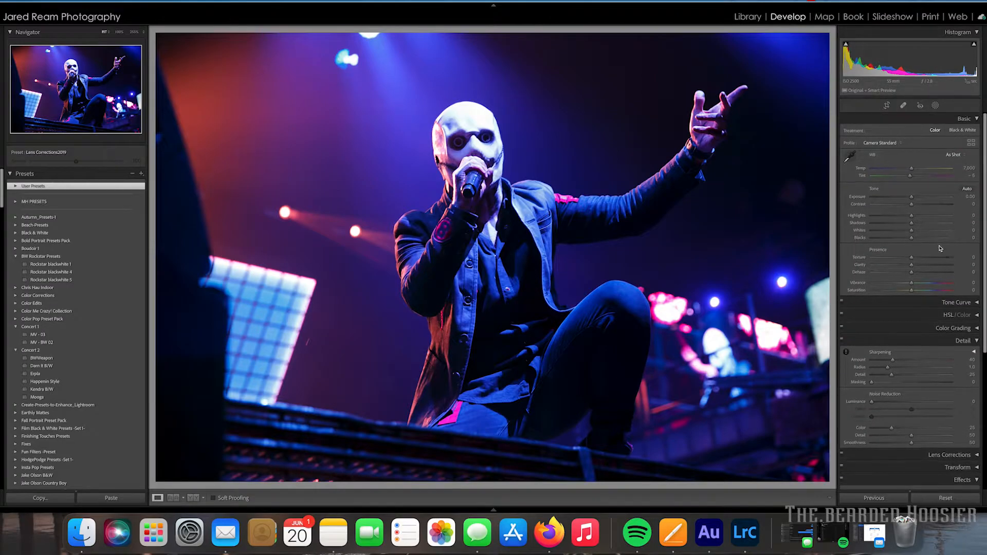
left_click_drag(927, 271, 906, 272)
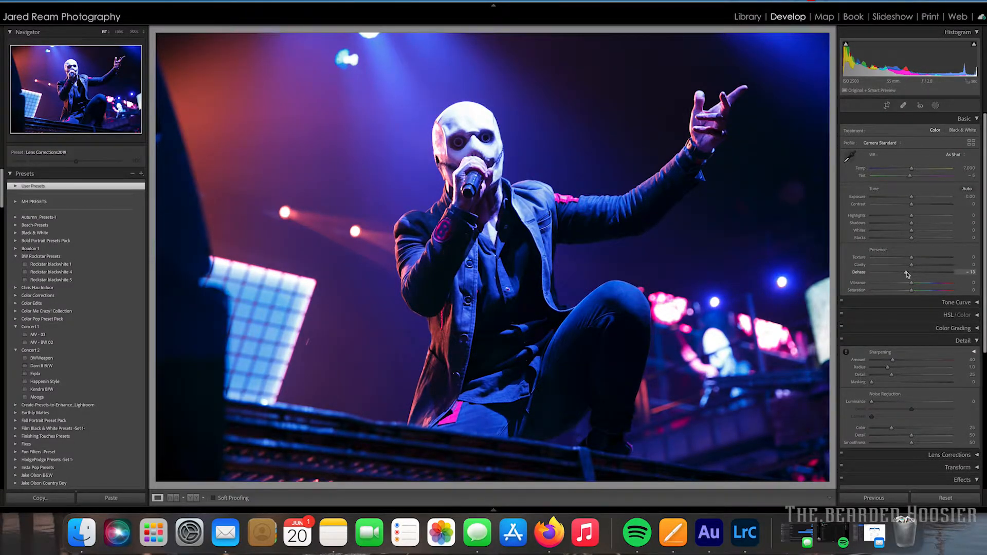
left_click_drag(906, 272, 912, 273)
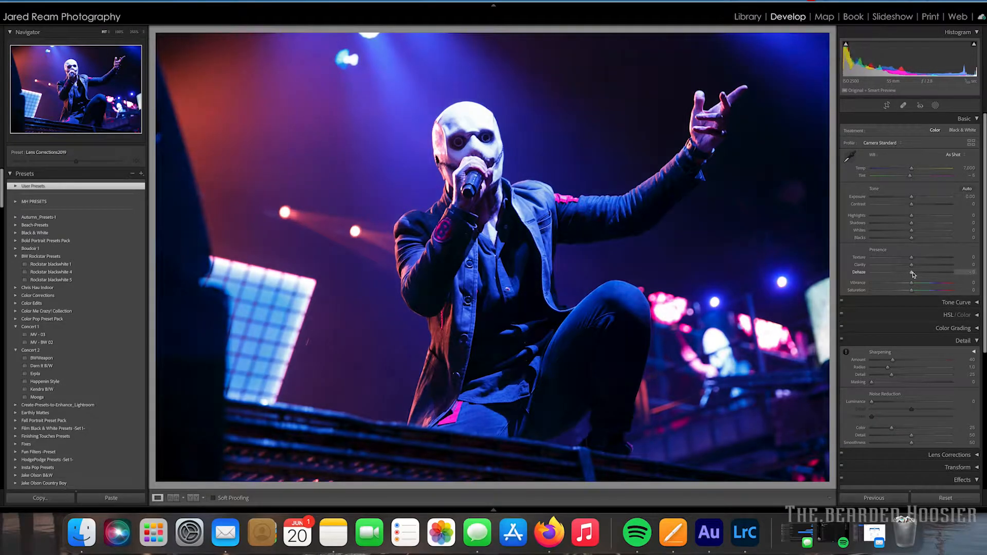
left_click_drag(906, 272, 930, 273)
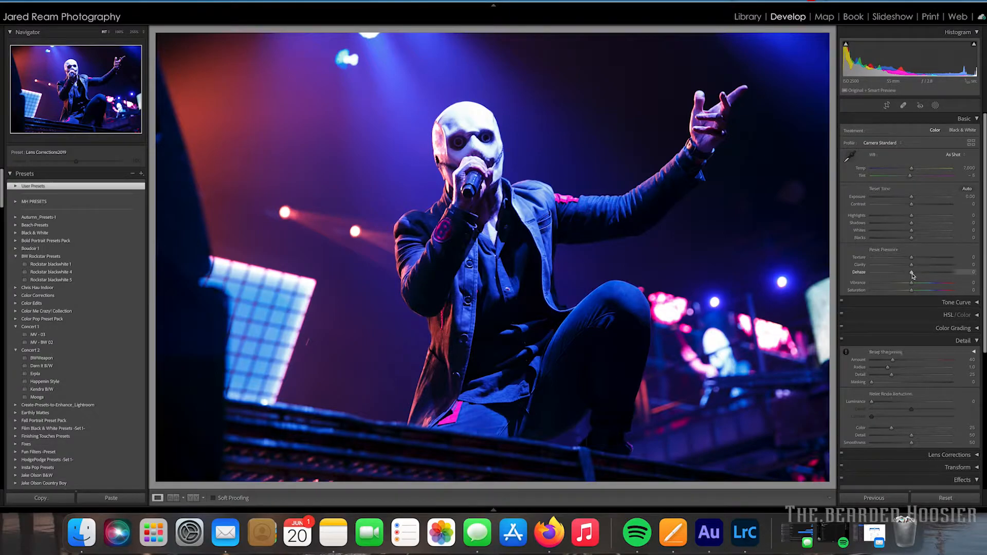
left_click_drag(912, 271, 919, 271)
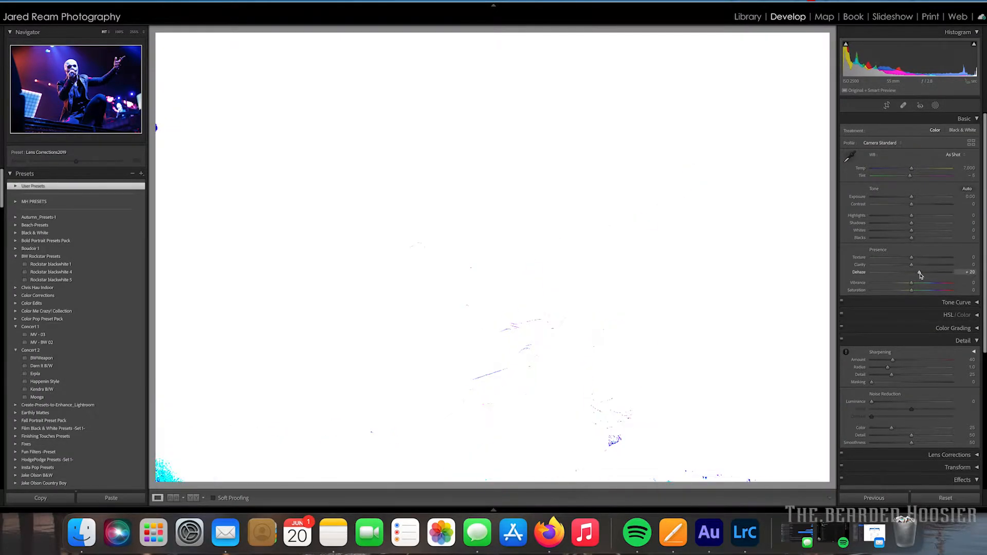
left_click_drag(910, 272, 922, 272)
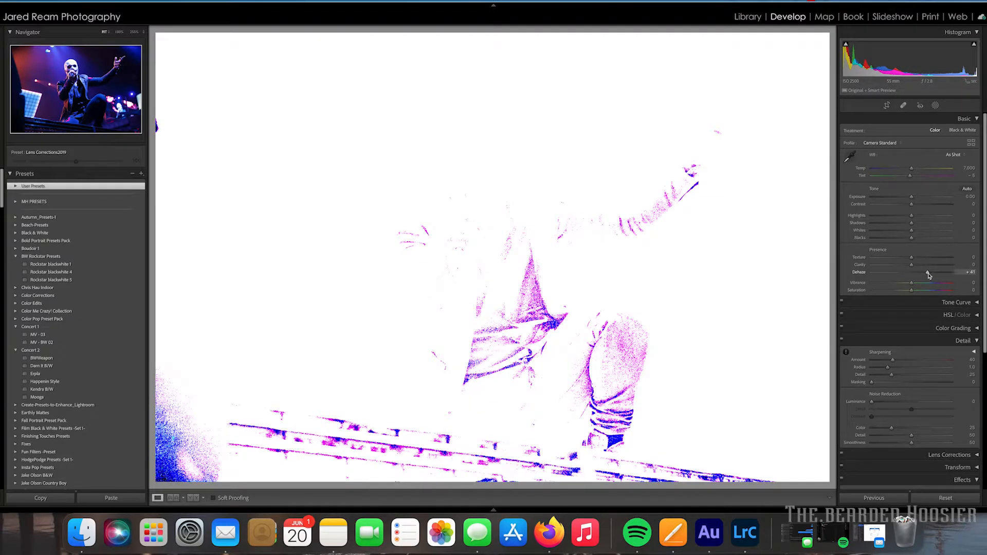
left_click_drag(927, 276, 930, 276)
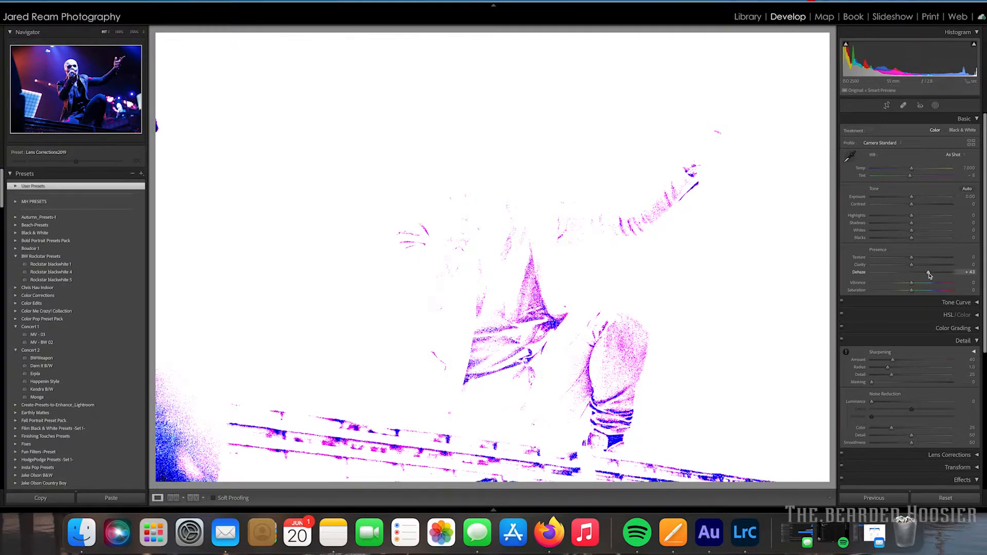
left_click_drag(928, 275, 924, 276)
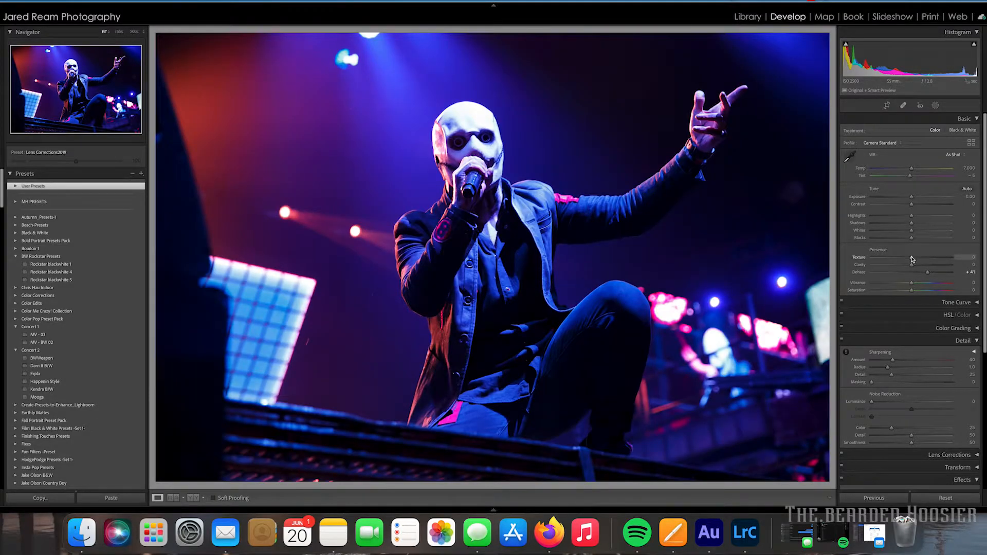
left_click_drag(912, 258, 916, 258)
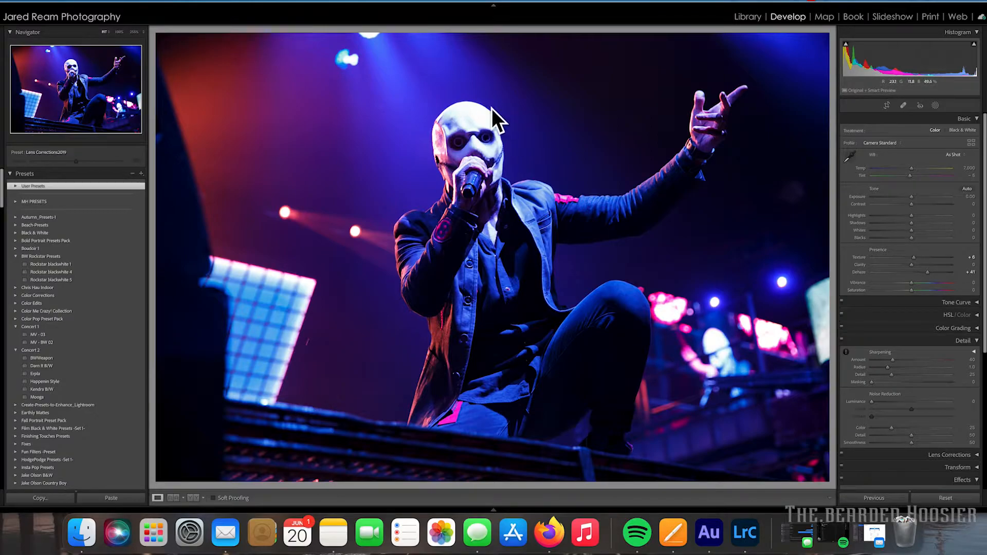
mouse_move(912, 215)
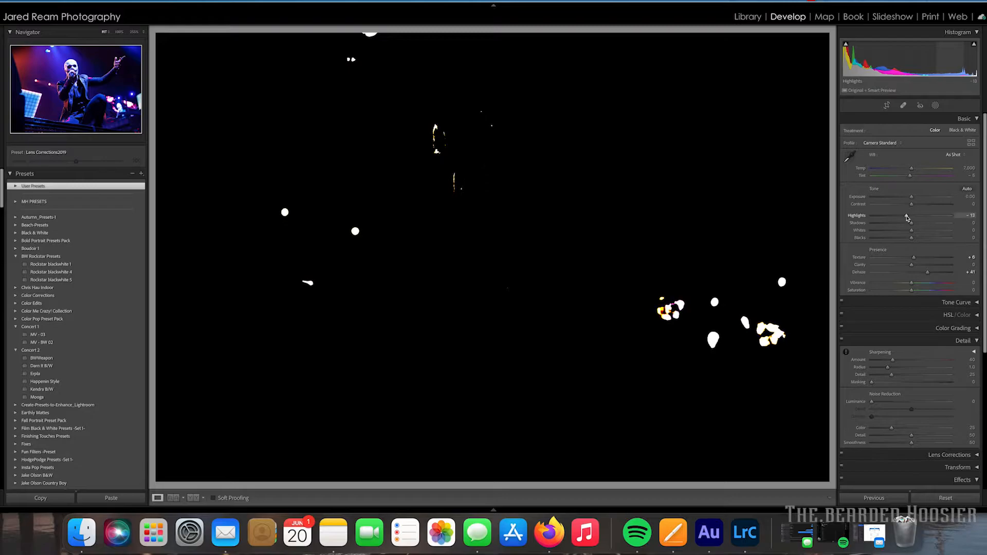
- Pull down Highlights, adjust Shadows and Whites against clipping previews, and set Blacks to -8
left_click_drag(919, 220, 910, 220)
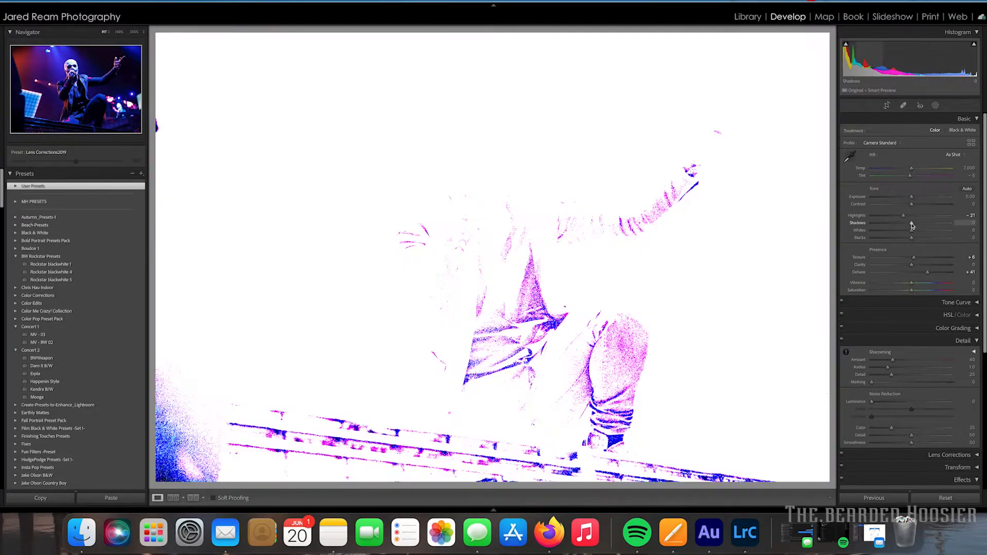
left_click_drag(929, 223, 918, 223)
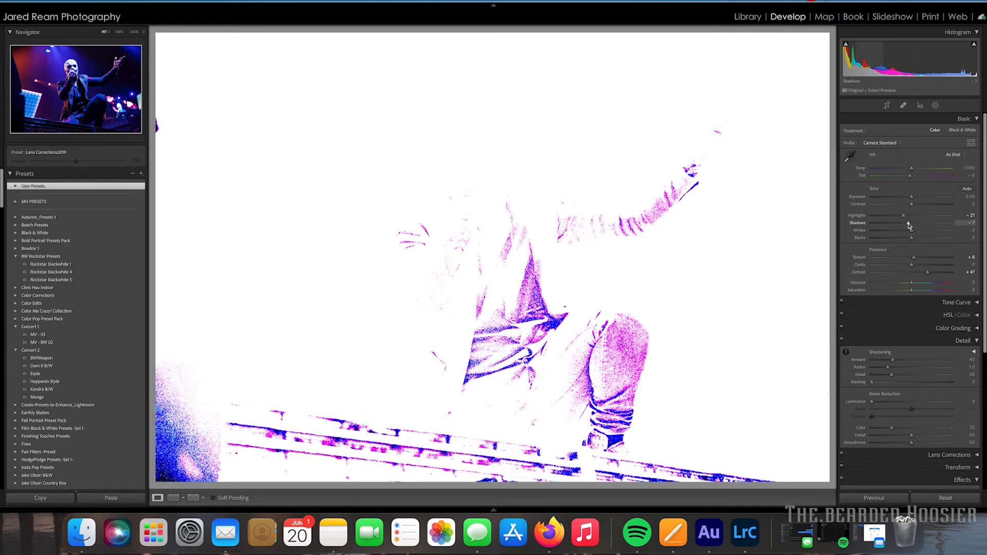
left_click_drag(937, 223, 934, 223)
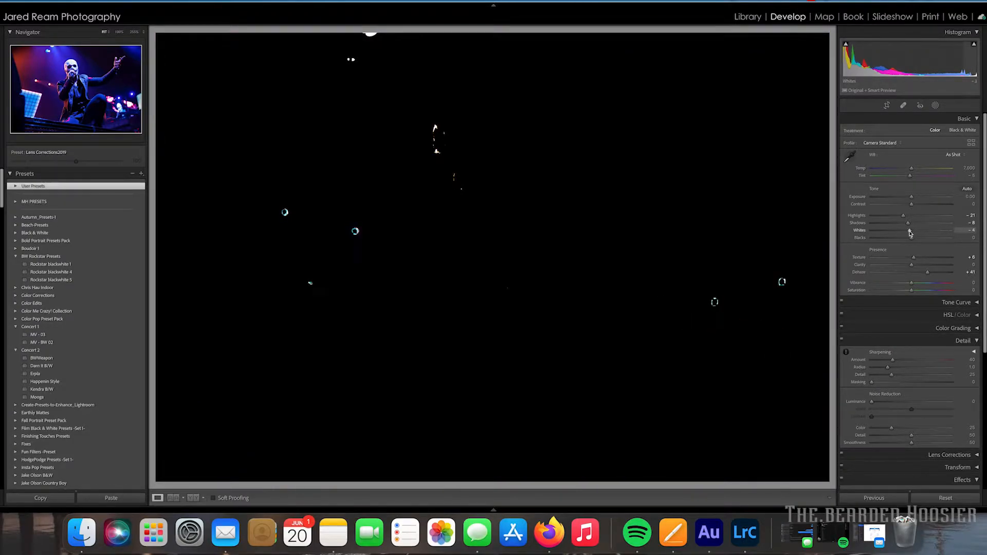
left_click_drag(910, 229, 887, 229)
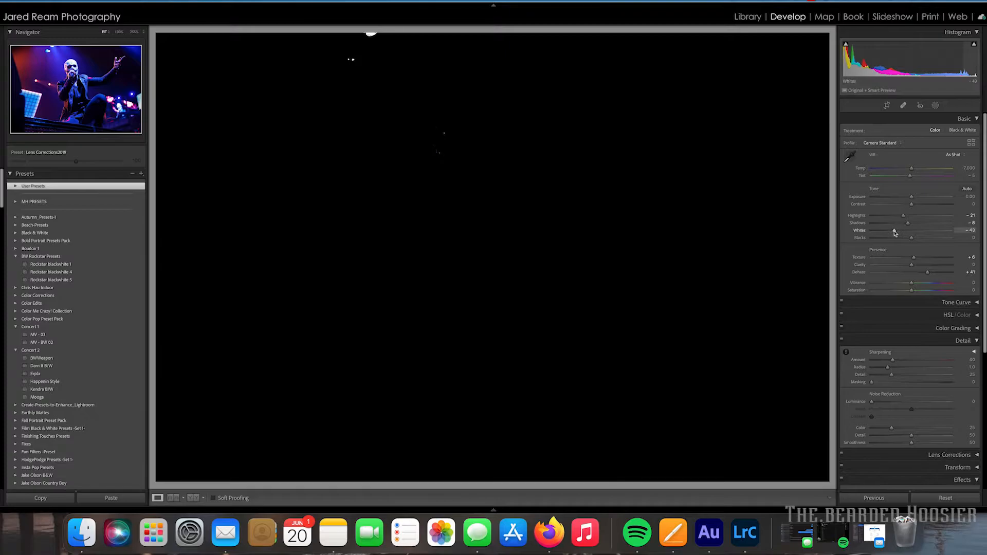
left_click_drag(919, 229, 918, 230)
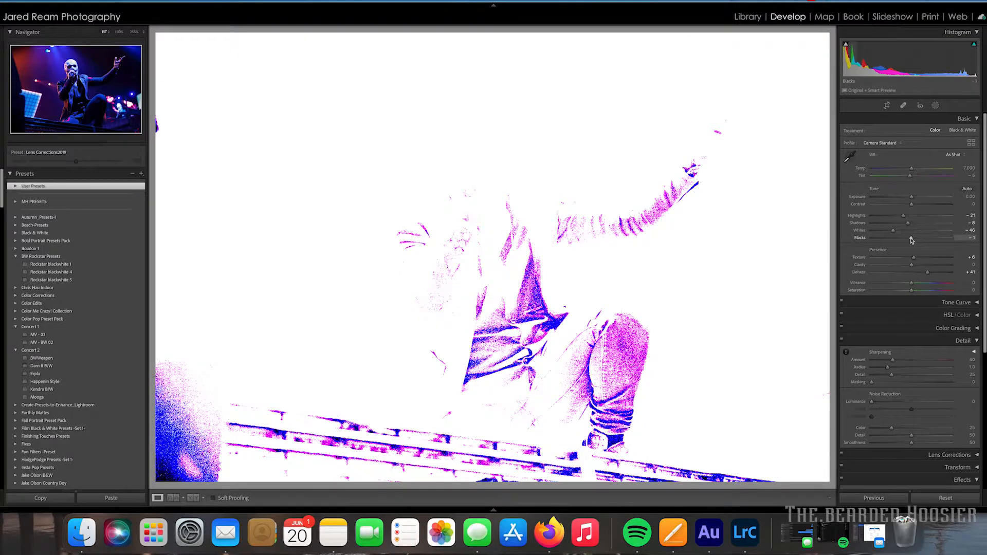
left_click_drag(925, 237, 919, 237)
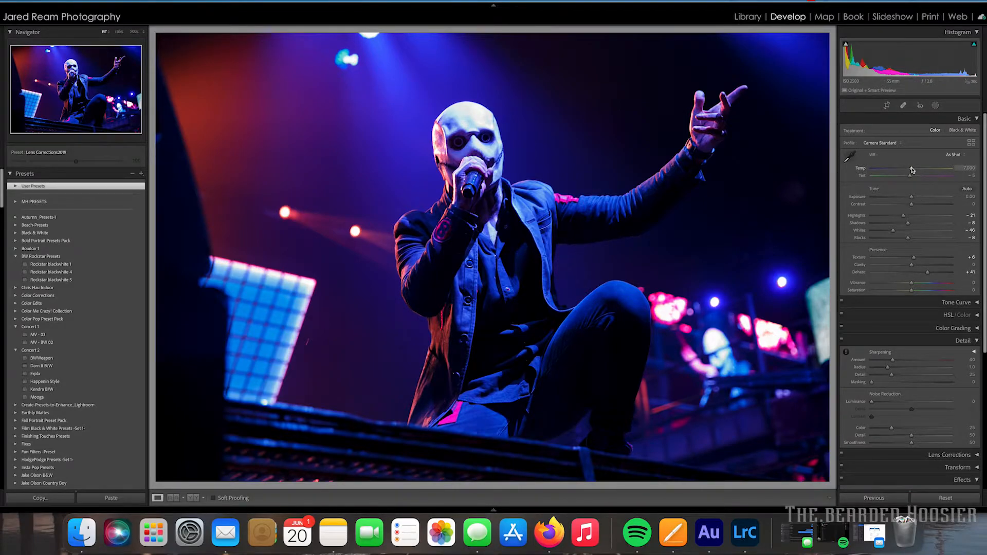
- Warm the white balance to Temp 9,830 and nudge the Tint slightly
left_click_drag(907, 170, 915, 170)
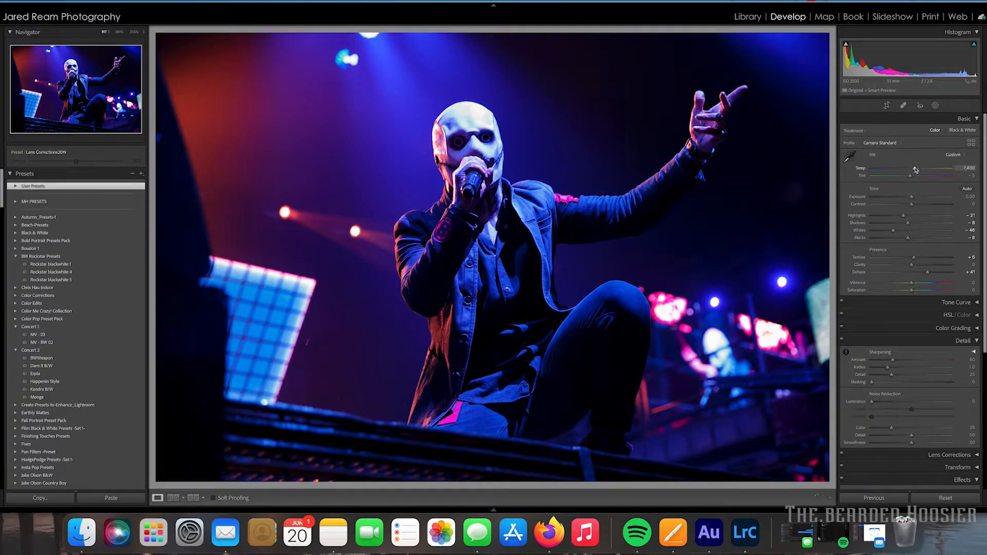
left_click_drag(915, 168, 927, 167)
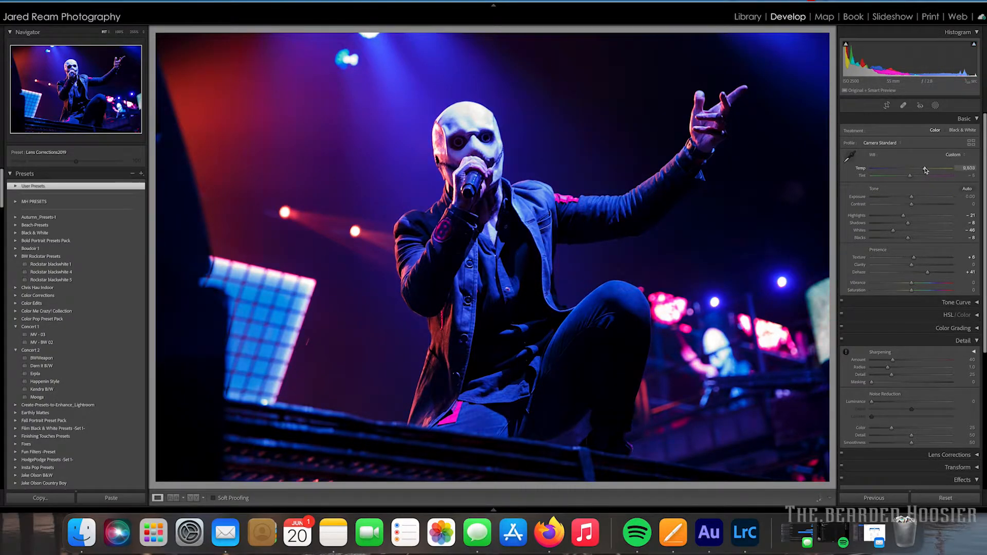
left_click_drag(934, 167, 937, 168)
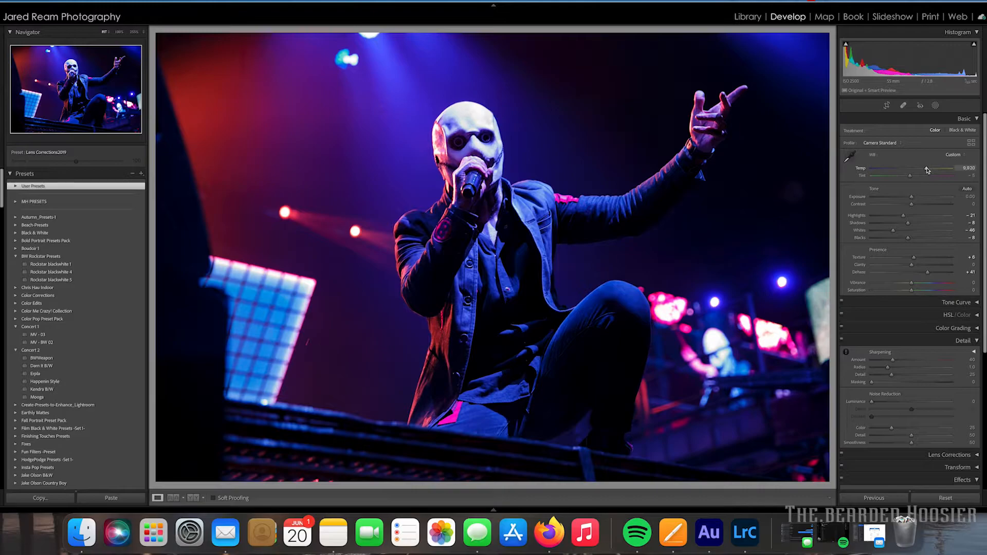
left_click_drag(942, 168, 924, 167)
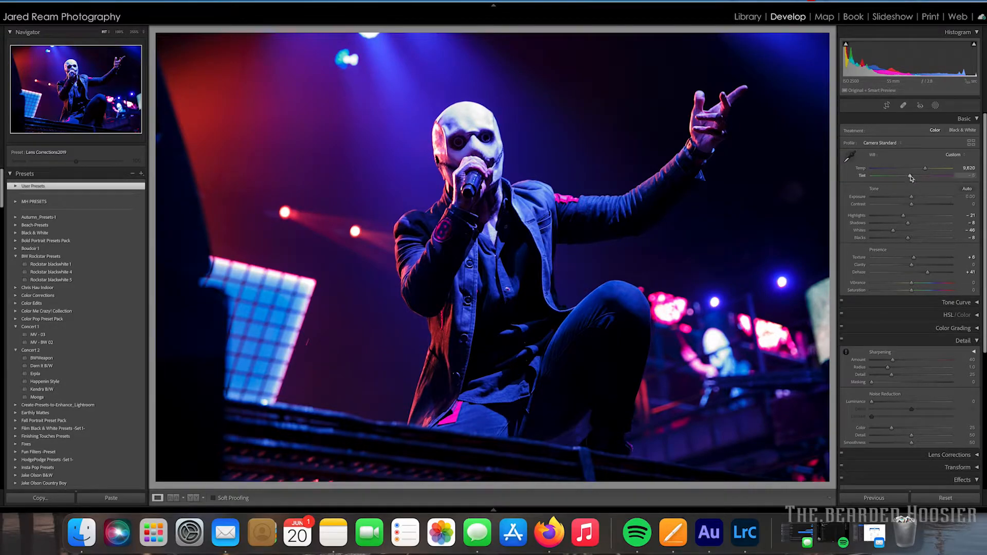
left_click_drag(919, 175, 884, 176)
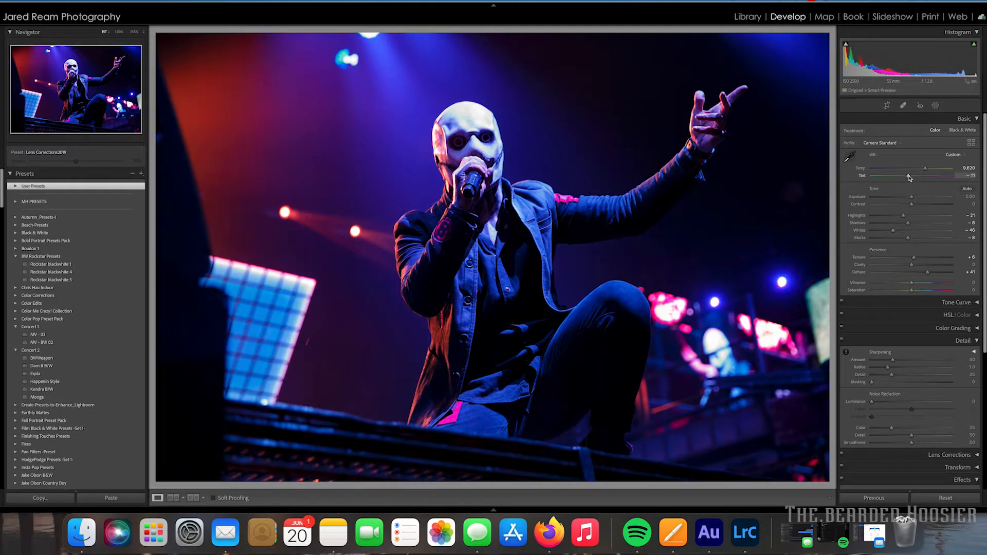
left_click_drag(935, 183, 901, 183)
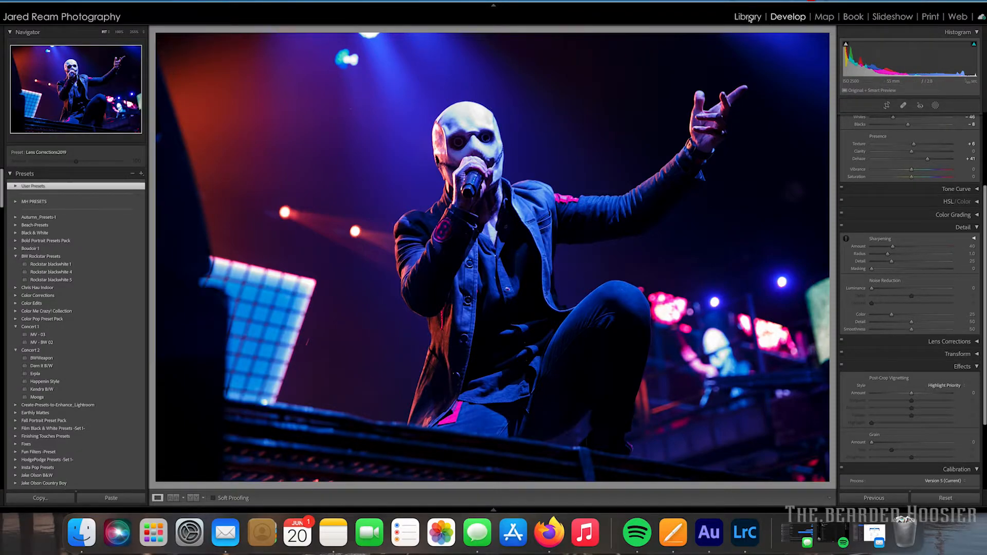
left_click(748, 16)
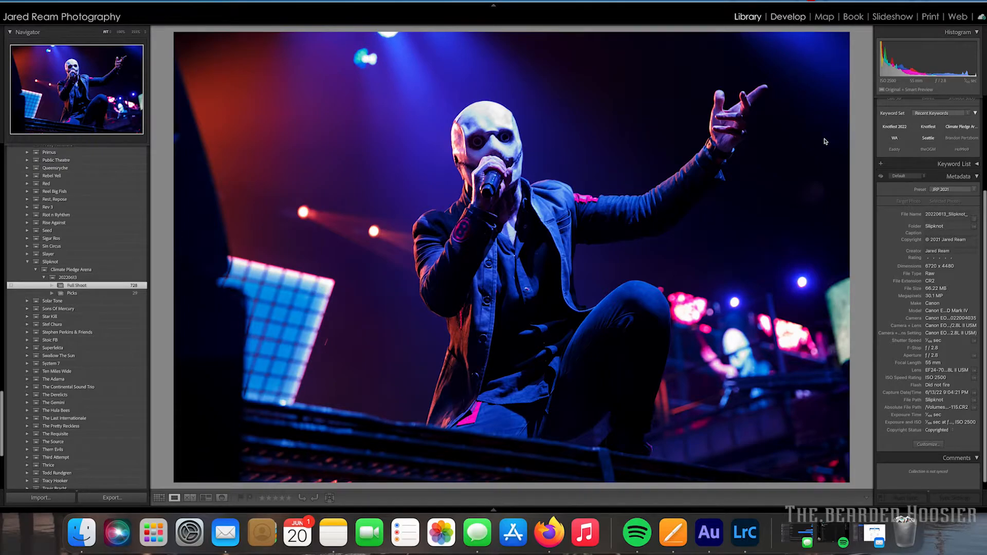
left_click(787, 17)
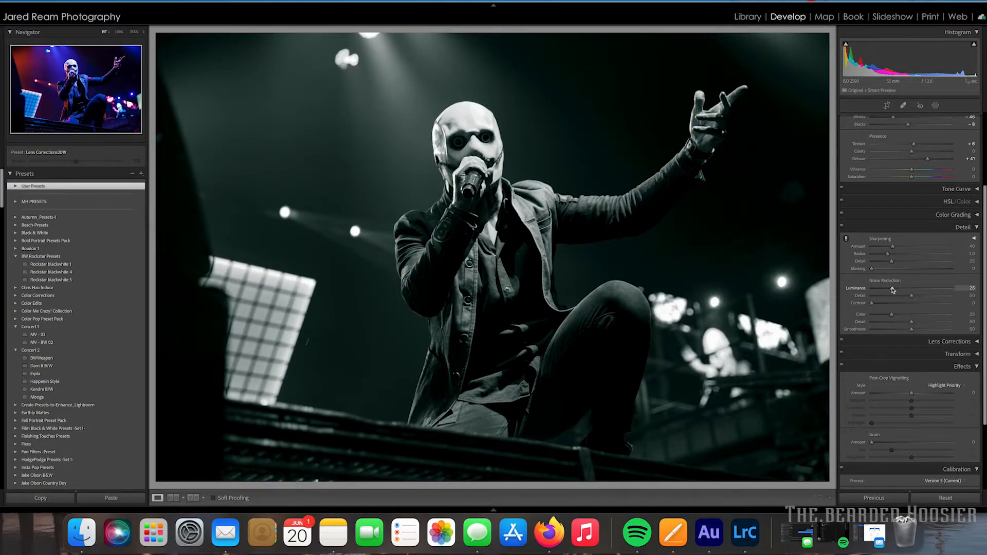
- Set Luminance noise reduction to 35 and begin raising Sharpening Masking while previewing edges
left_click_drag(891, 287, 898, 288)
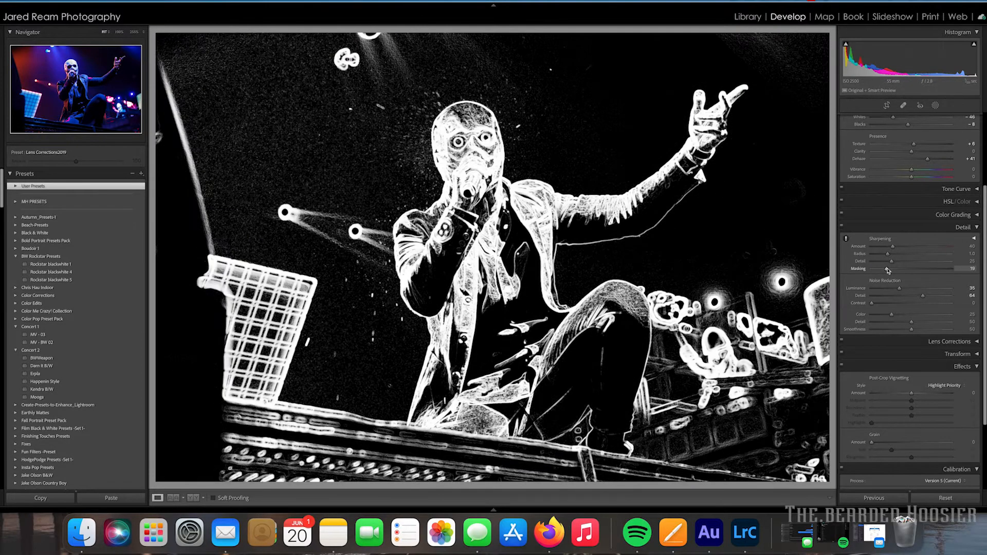
left_click_drag(900, 276, 909, 275)
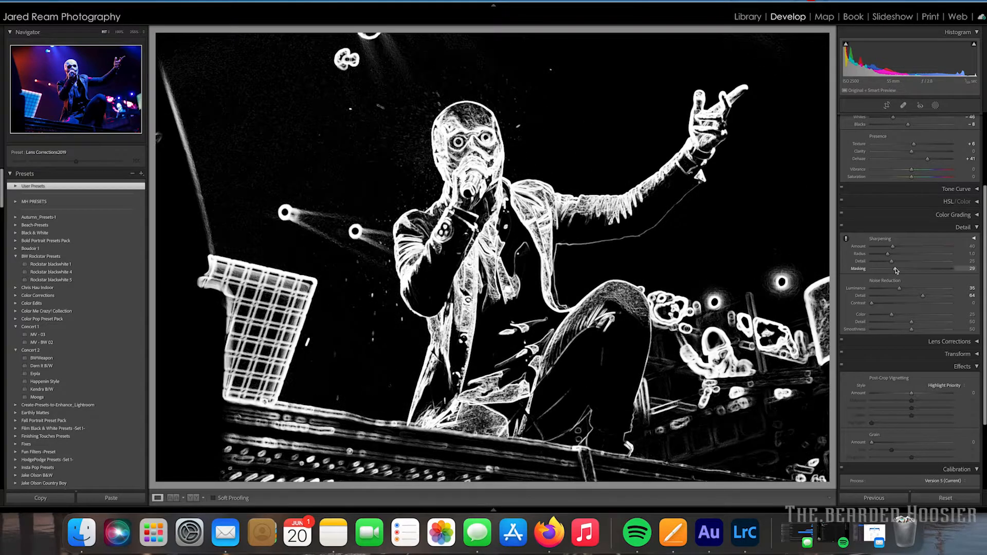
left_click_drag(890, 275, 903, 276)
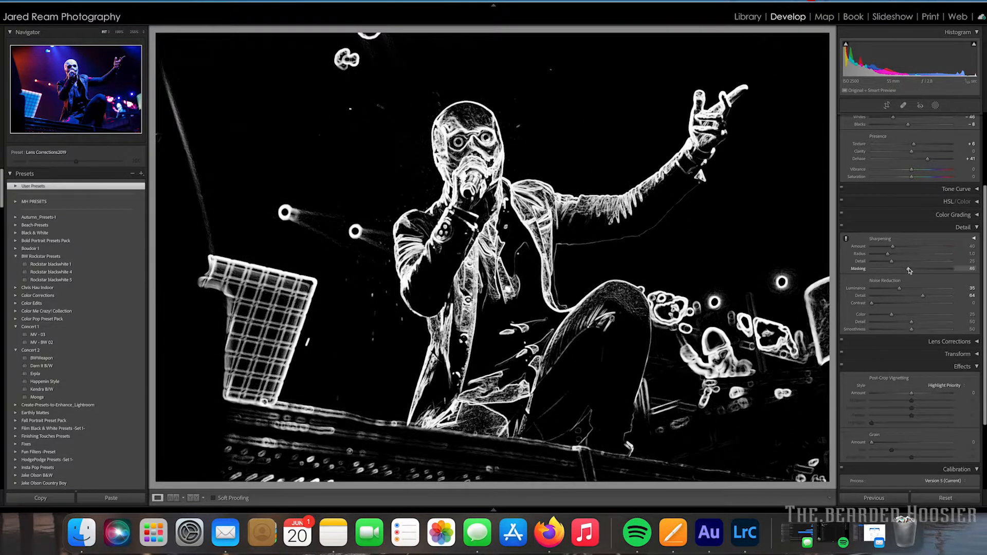
left_click_drag(887, 276, 906, 276)
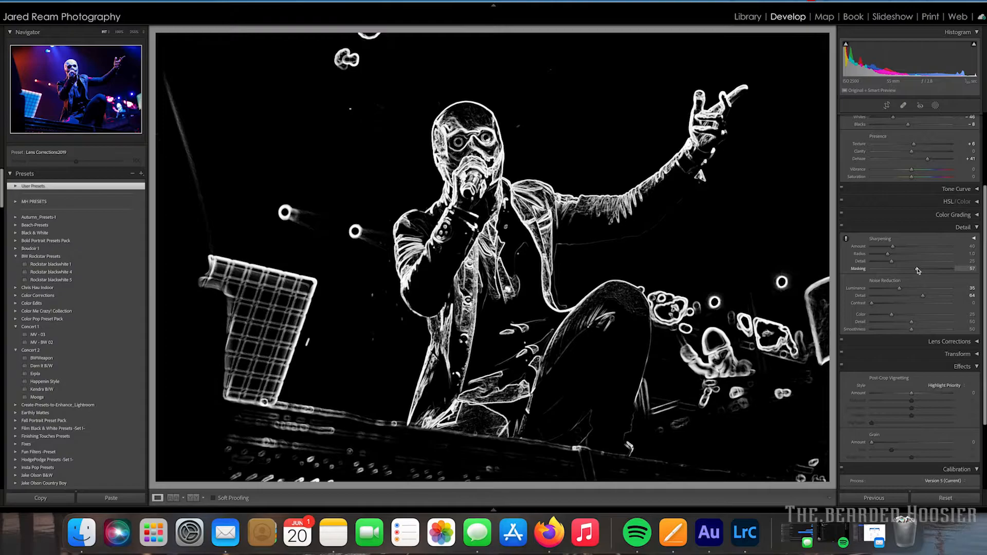
left_click_drag(913, 275, 915, 275)
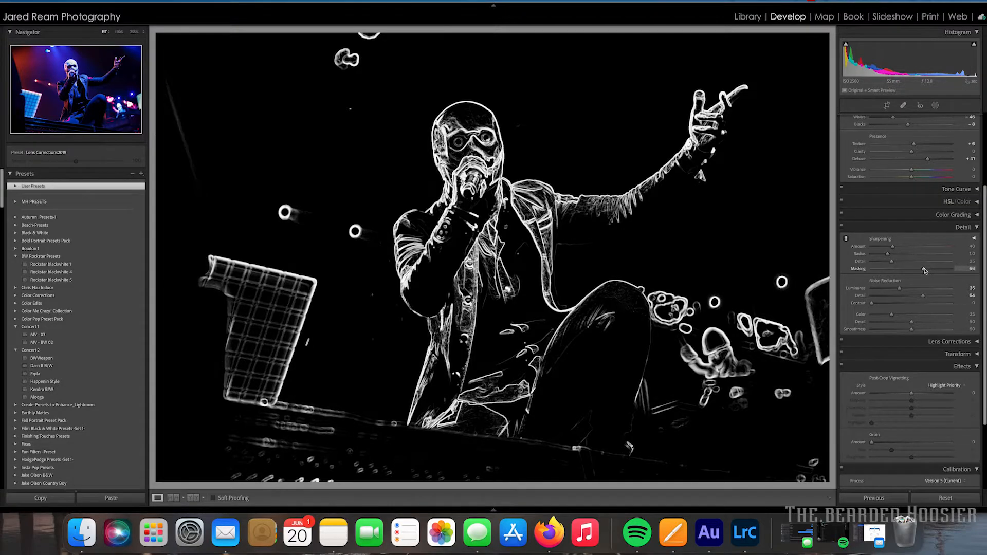
left_click_drag(949, 276, 954, 275)
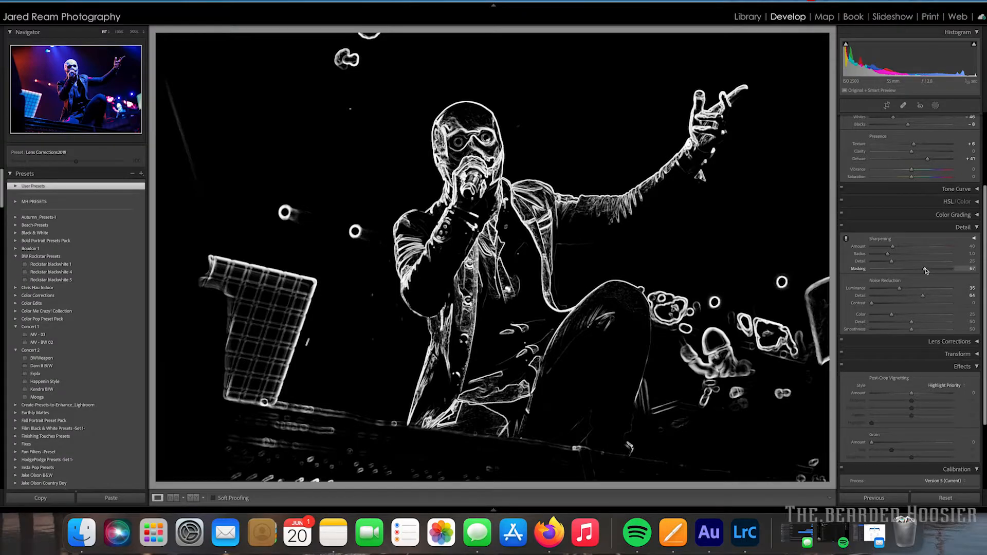
- Rework the Sharpening Masking from low back up and settle it at 63
left_click_drag(937, 276, 931, 275)
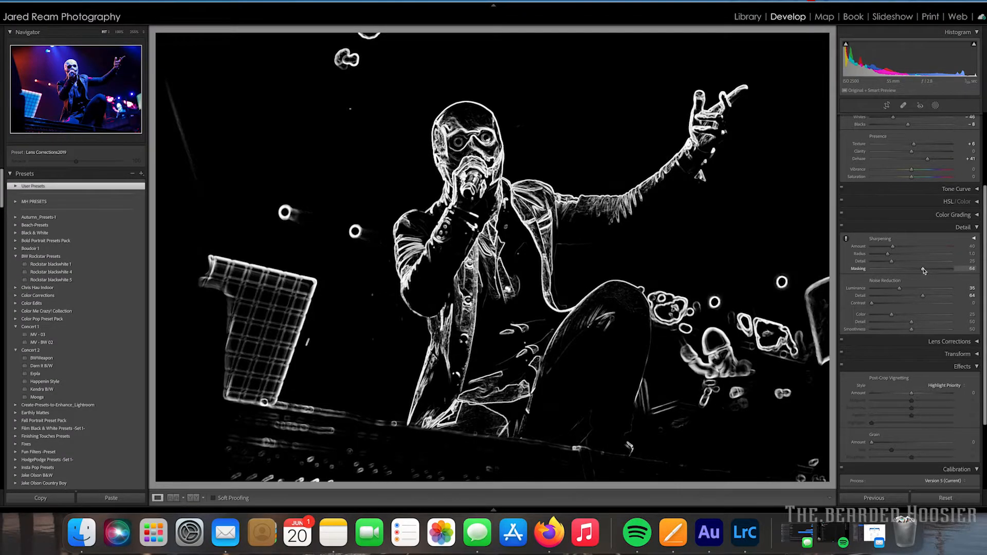
left_click_drag(922, 268, 871, 269)
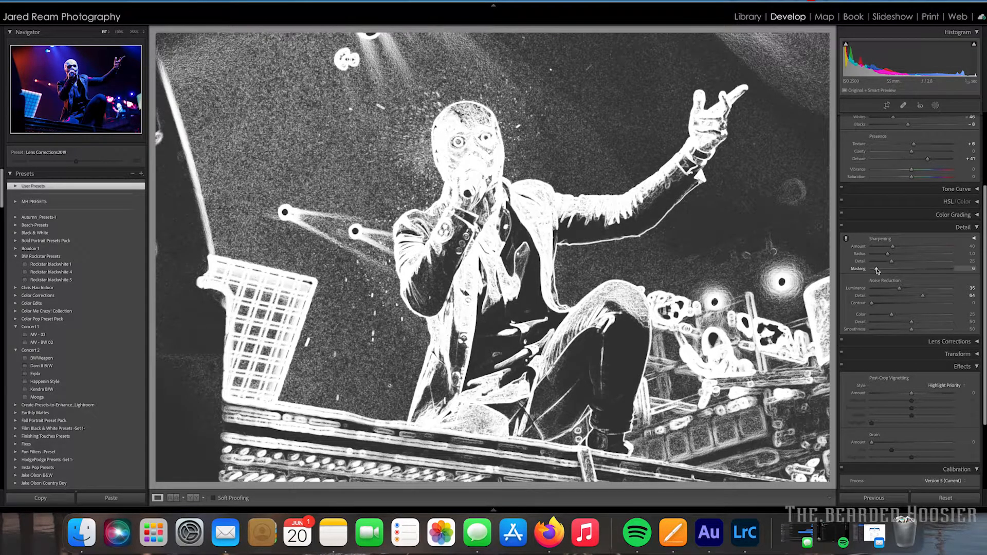
left_click_drag(874, 275, 886, 275)
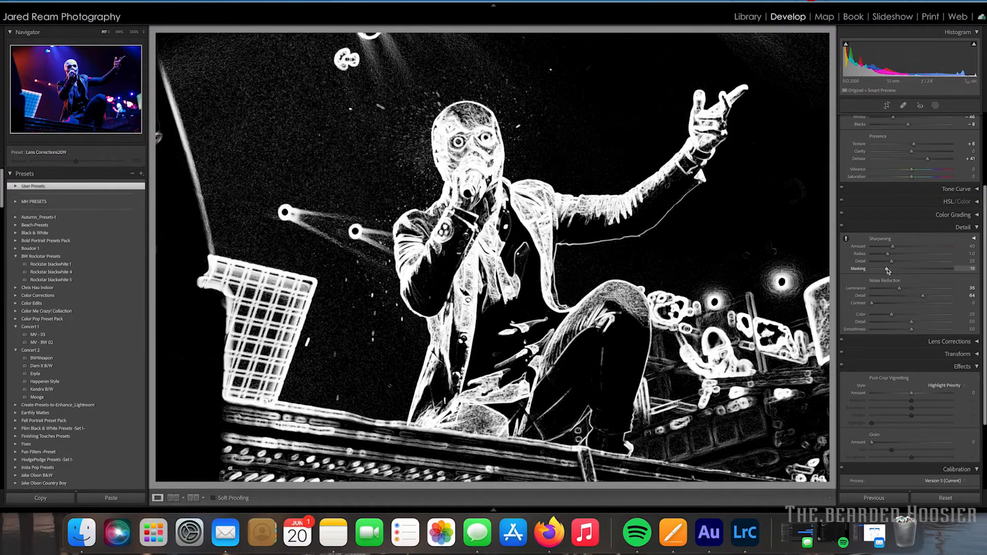
left_click_drag(884, 268, 894, 268)
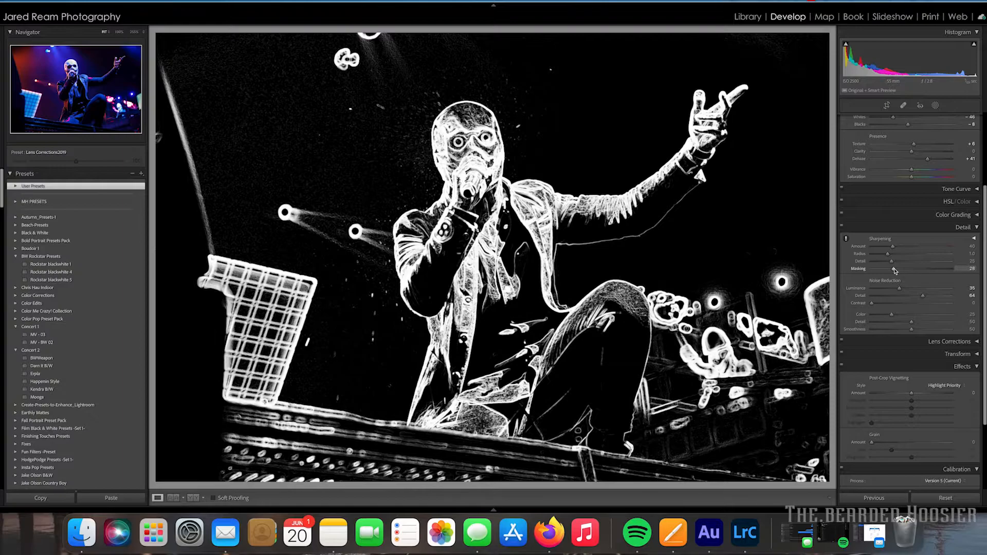
left_click_drag(890, 268, 903, 269)
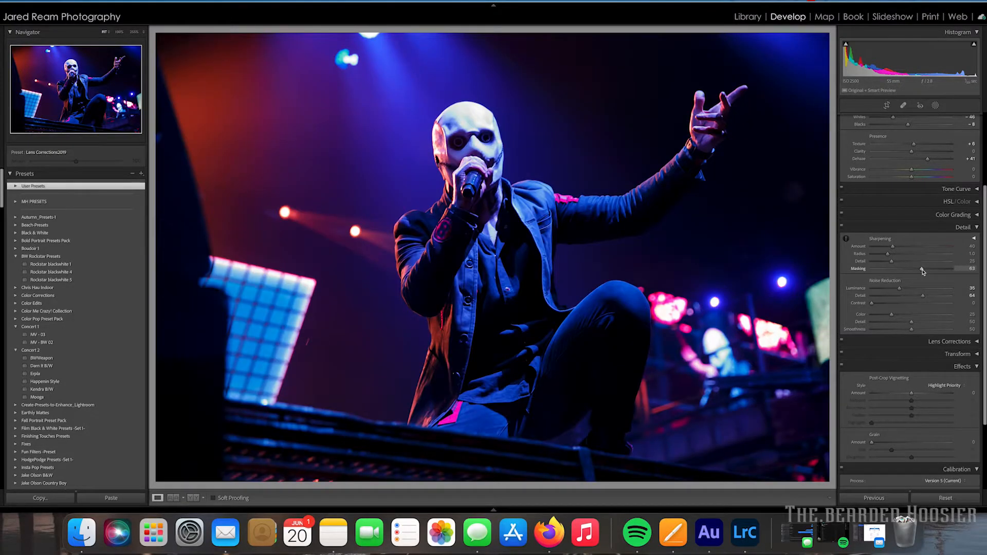
mouse_move(909, 296)
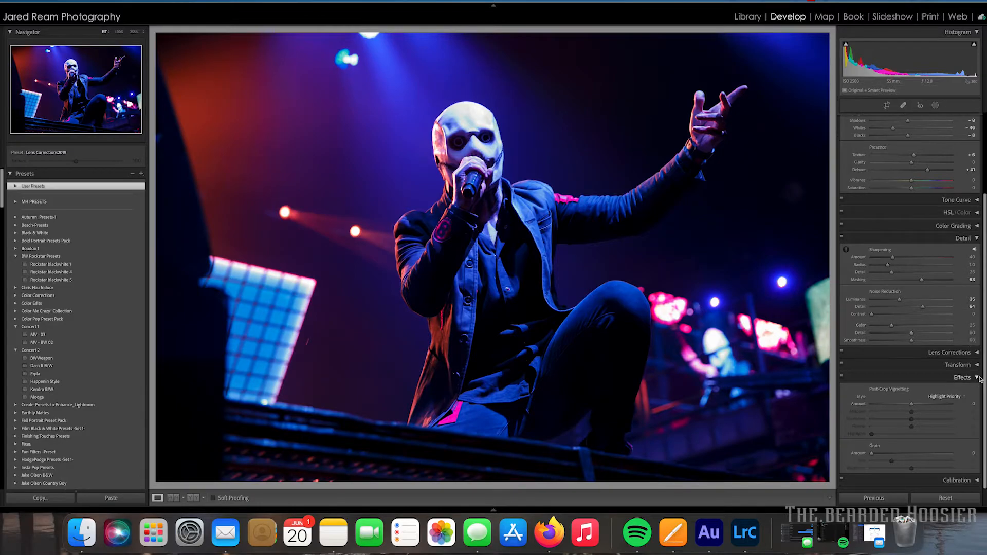
- In Effects, add a Post-Crop Vignette Amount of -19 to darken the edges
left_click(963, 117)
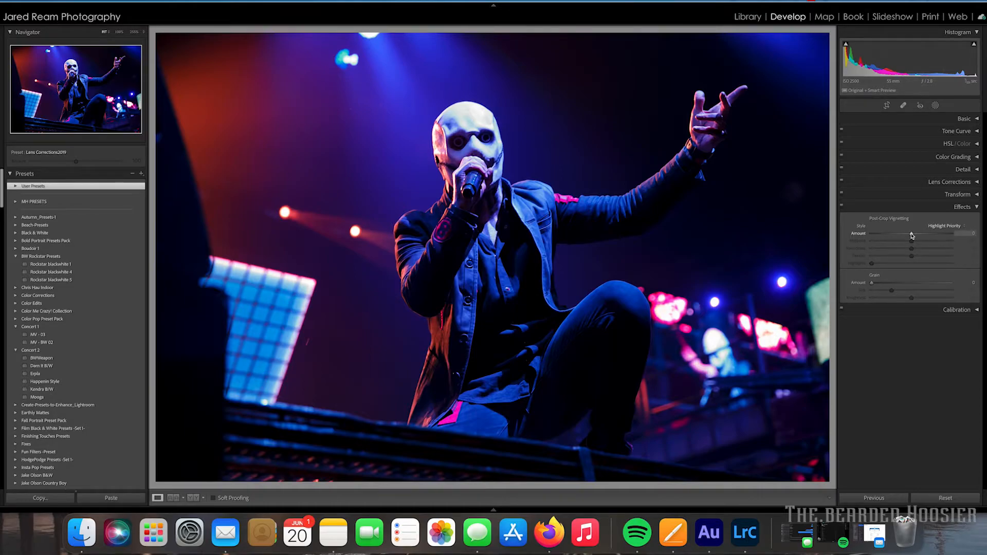
left_click_drag(937, 233, 901, 233)
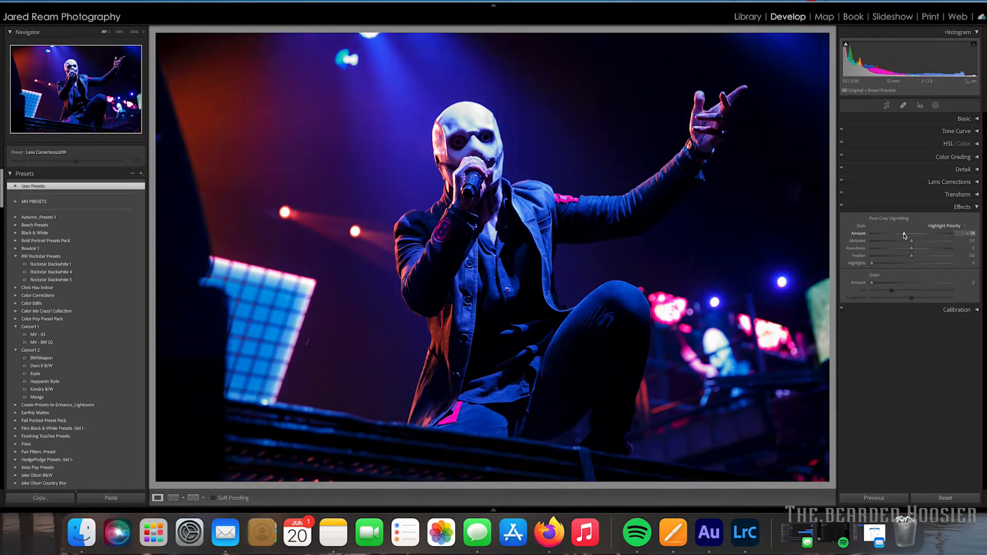
left_click_drag(912, 233, 912, 233)
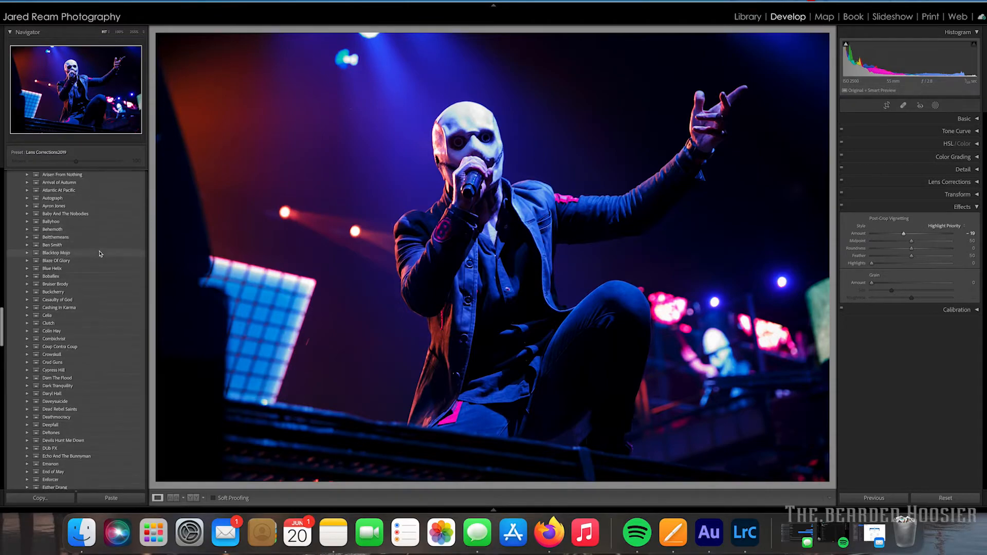
- Switch the Folders panel to Mean Genius > Crocodile > Full Shoot, loading the guitarist photo
scroll("down", 3)
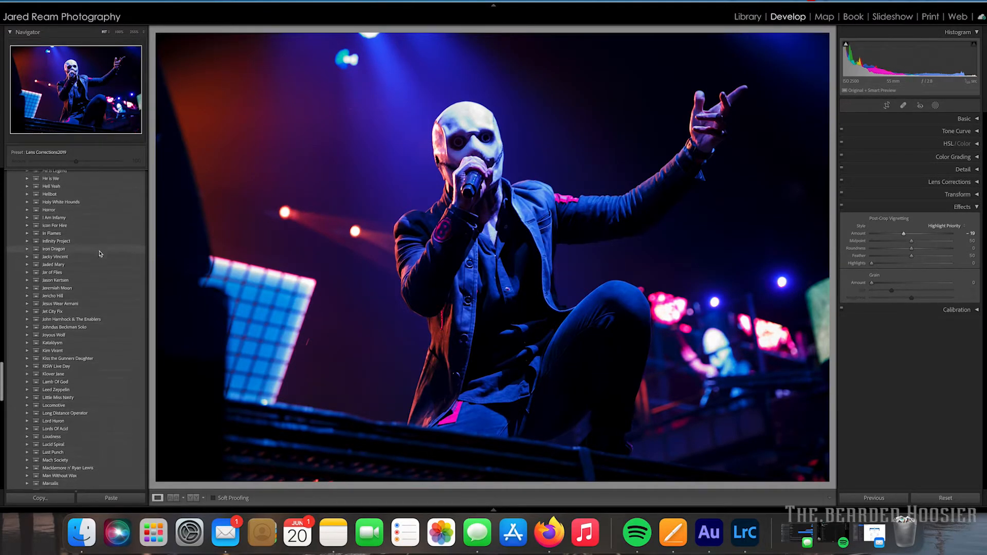
scroll("down", 3)
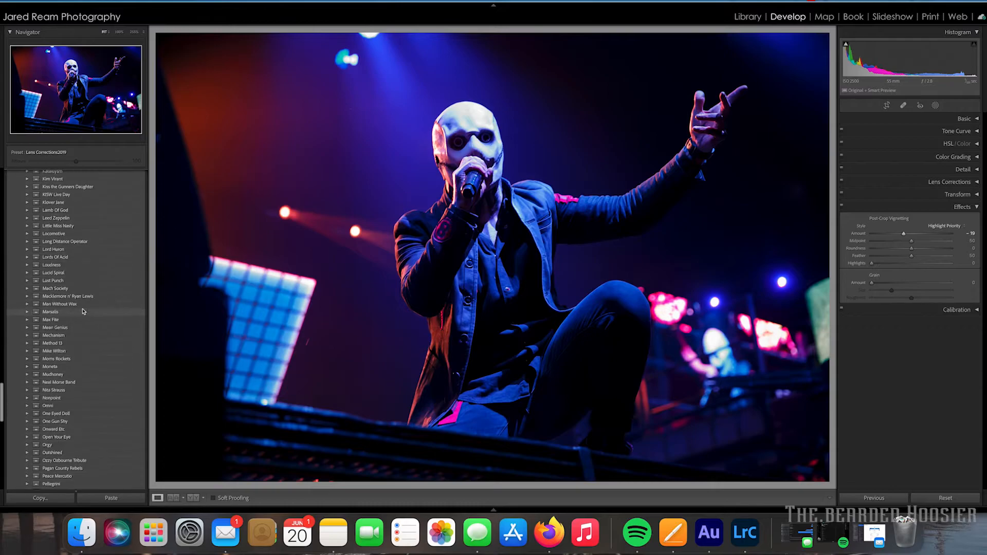
left_click(27, 327)
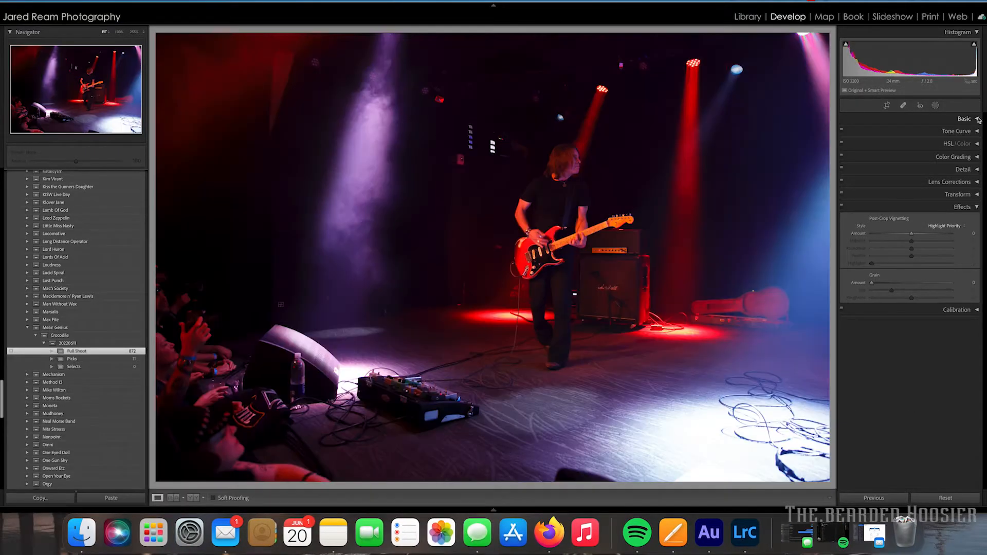
- In Calibration set Shadows Tint to about -34, Red Primary Hue to about +7, and nudge Green Primary Hue
left_click(964, 119)
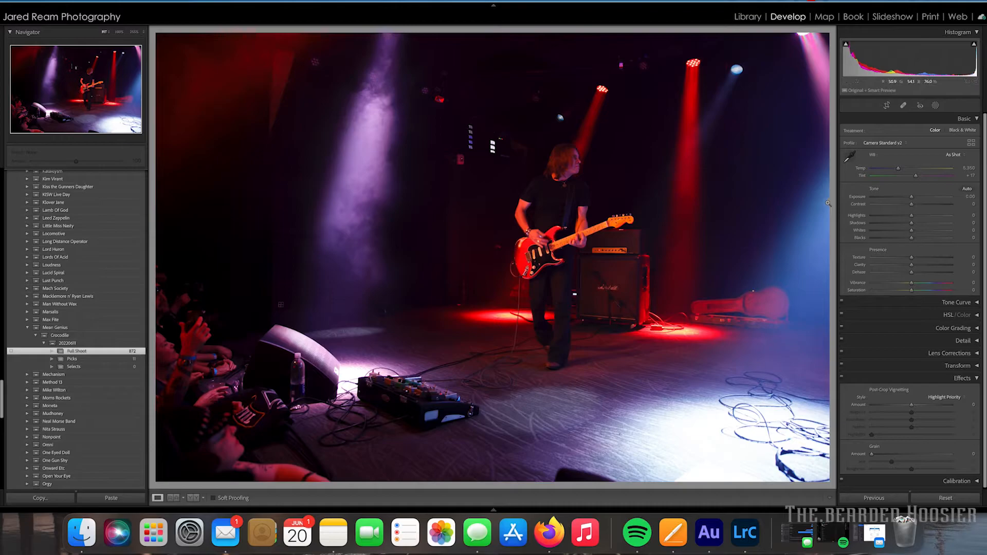
left_click(886, 104)
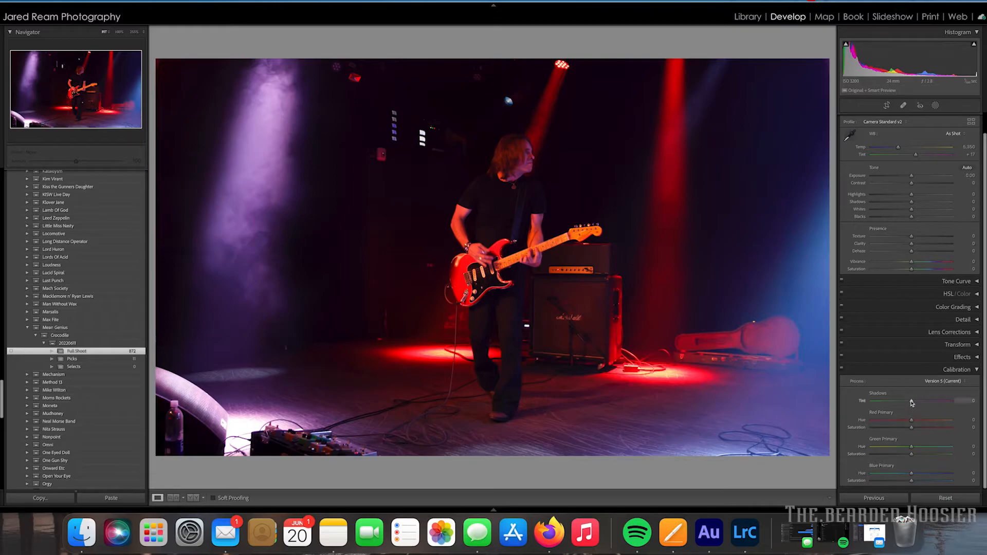
left_click_drag(937, 400, 901, 400)
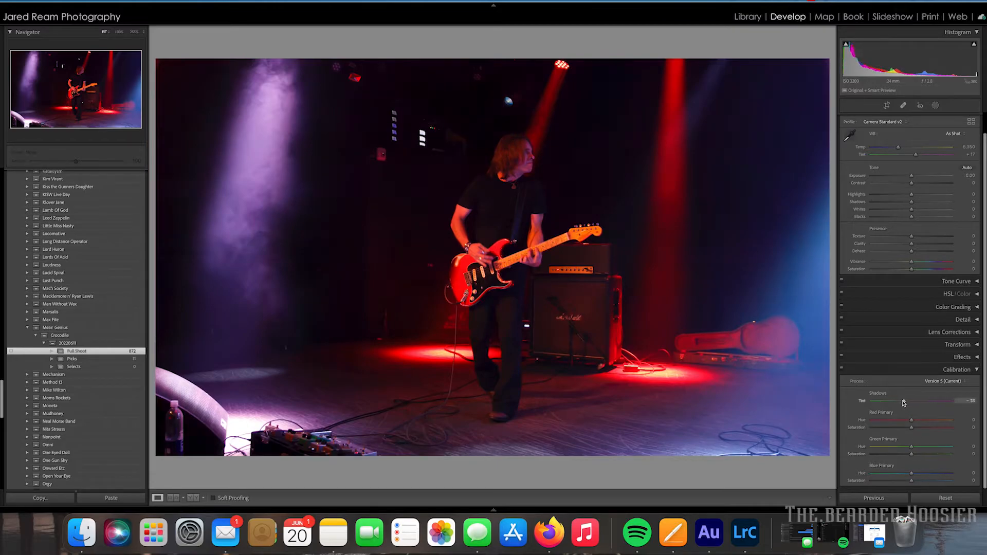
left_click_drag(903, 401, 899, 401)
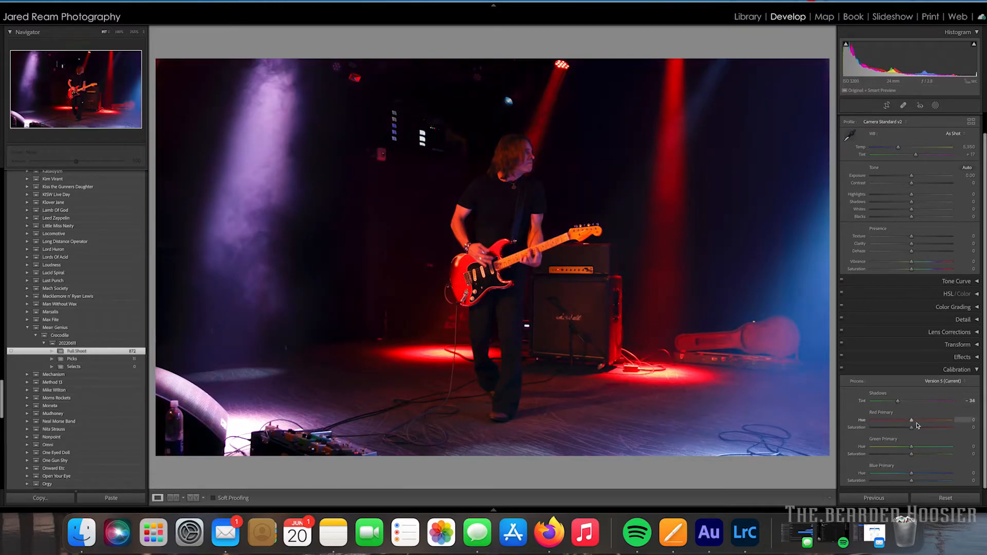
left_click_drag(912, 421, 926, 420)
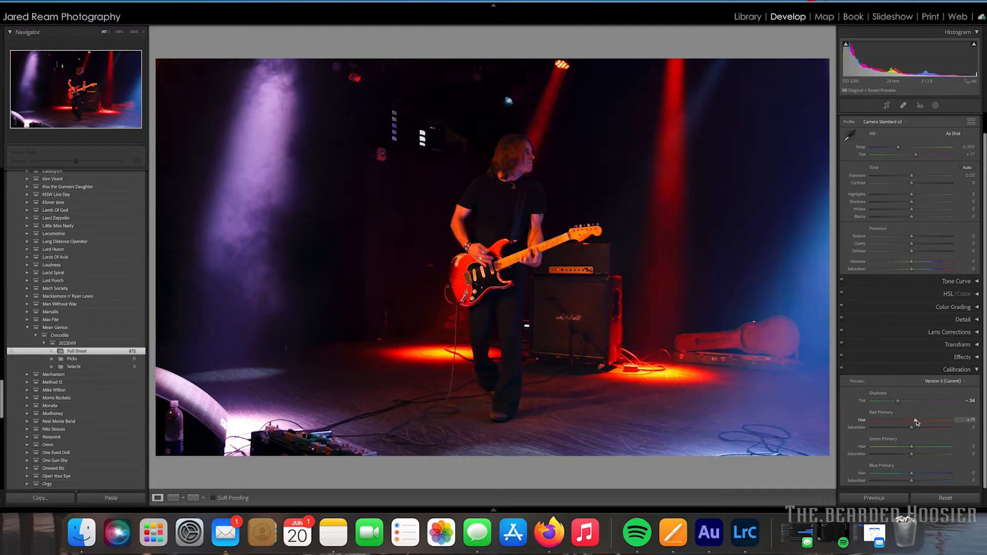
left_click_drag(920, 421, 913, 420)
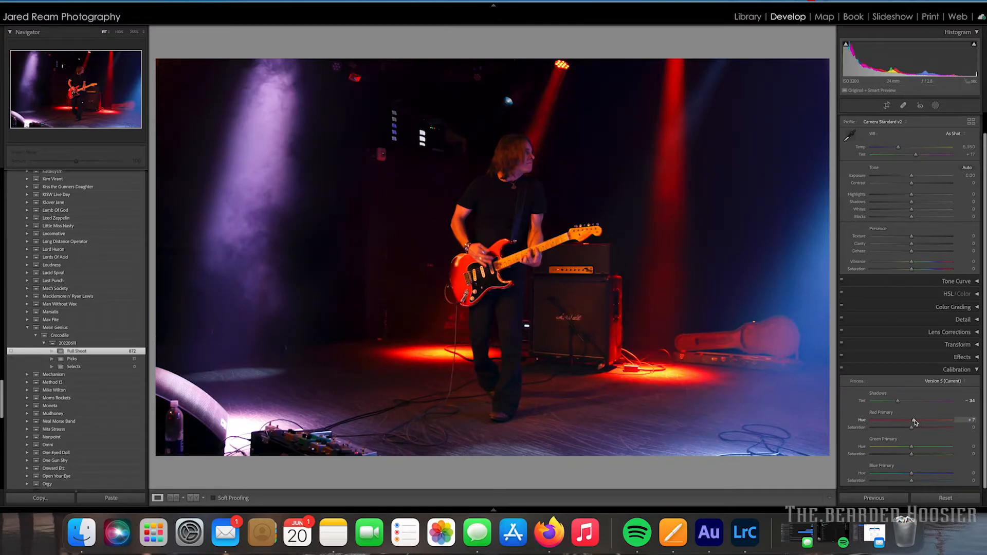
left_click_drag(911, 450, 901, 449)
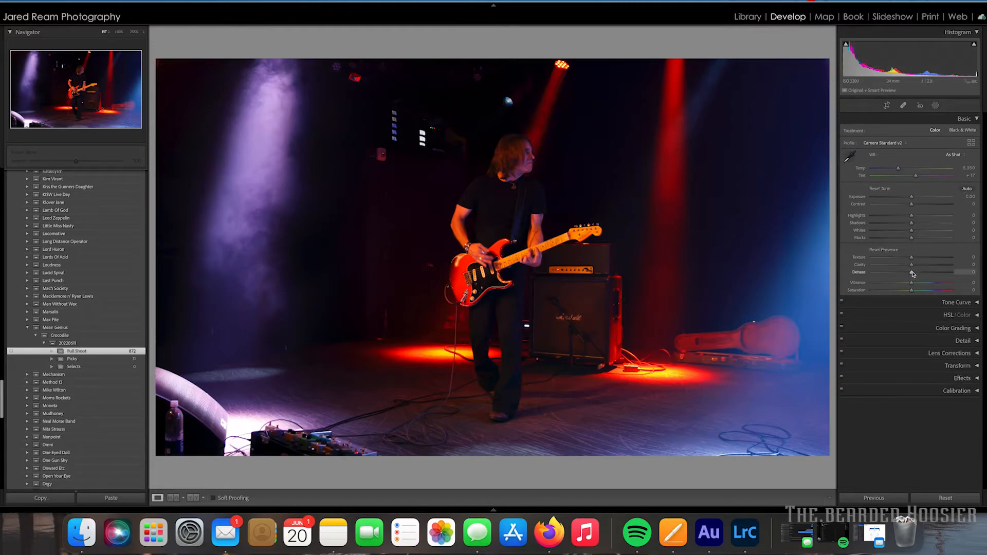
- Raise Dehaze to about +53 while checking clipping and add Texture +8
left_click_drag(914, 272, 937, 272)
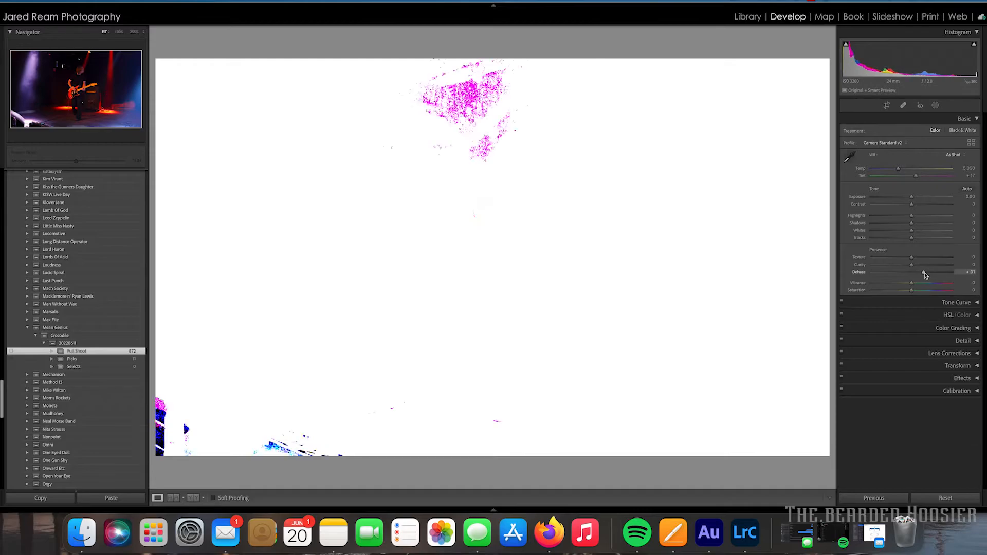
left_click_drag(913, 272, 930, 272)
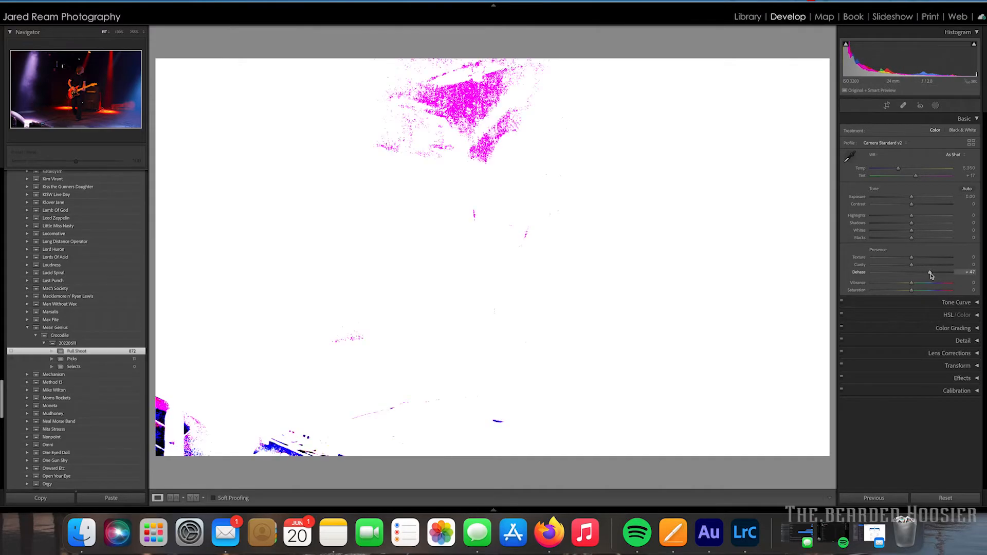
left_click_drag(919, 271, 928, 271)
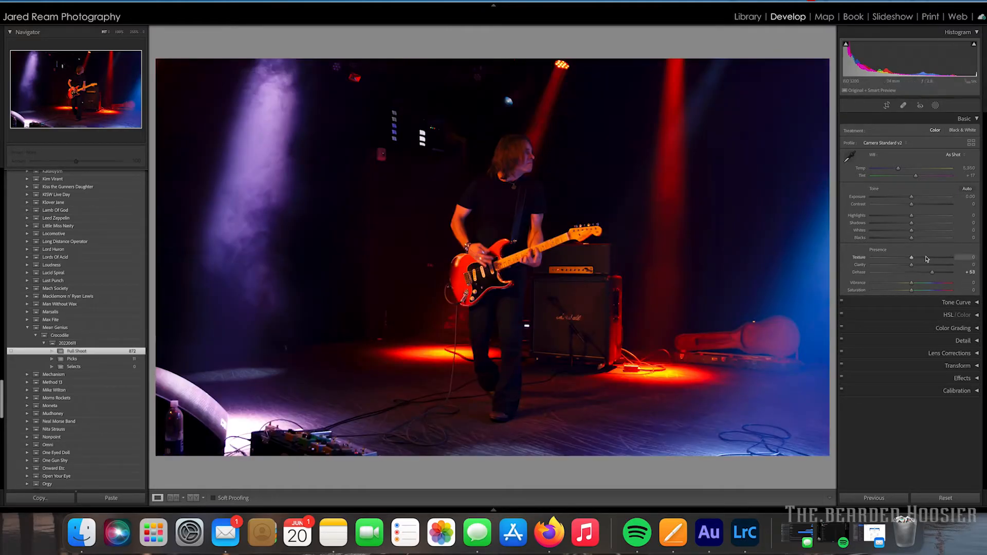
left_click_drag(911, 258, 925, 258)
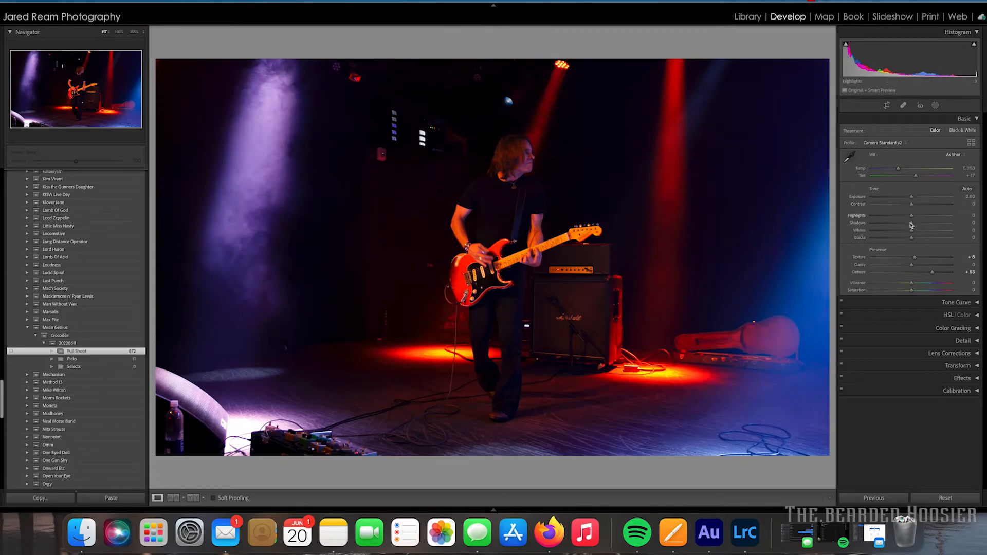
- Set Blacks -8, Whites +100 and Shadows -2, previewing clipping
left_click_drag(910, 238, 910, 237)
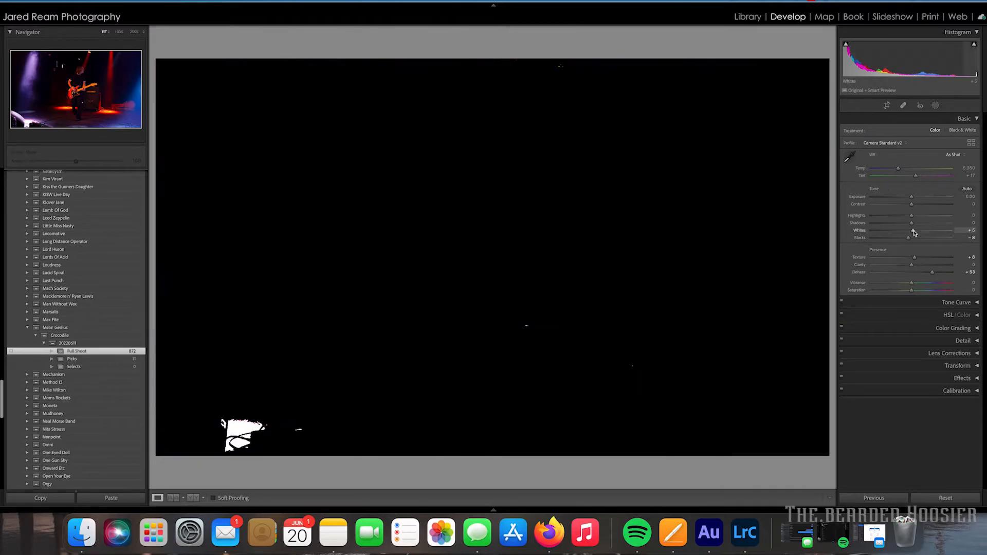
left_click_drag(912, 229, 881, 229)
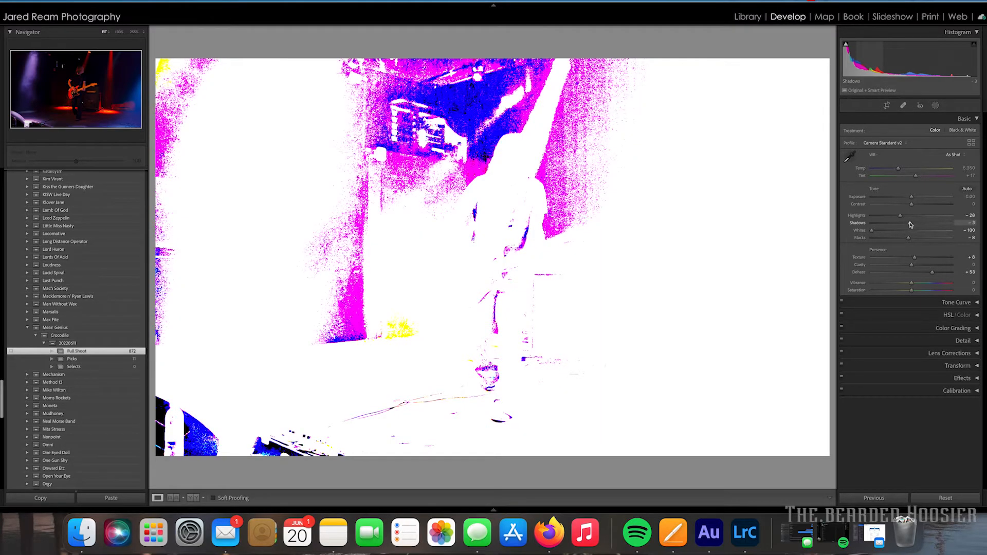
left_click_drag(913, 223, 914, 223)
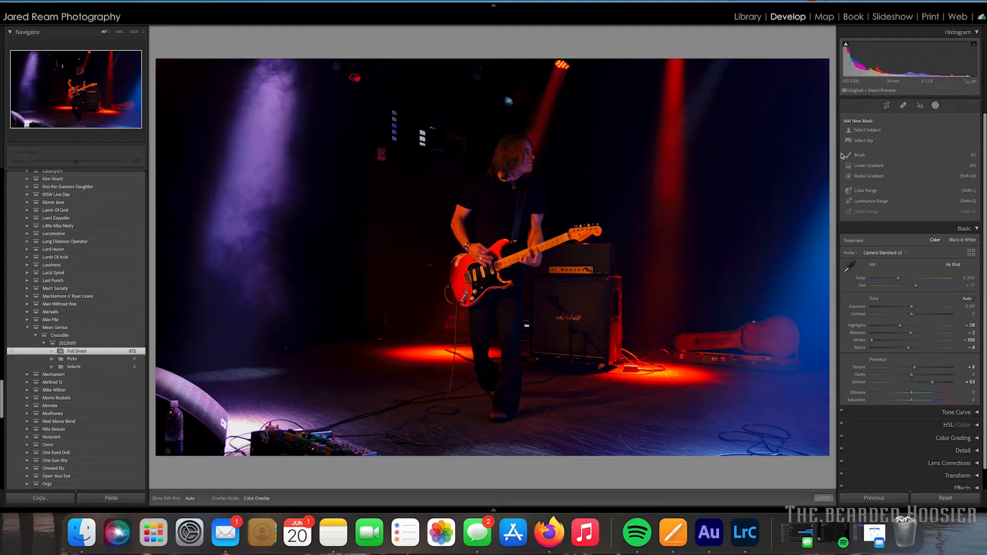
- Mask the guitarist with Select Subject and switch to a subtract brush for refinement
left_click(868, 130)
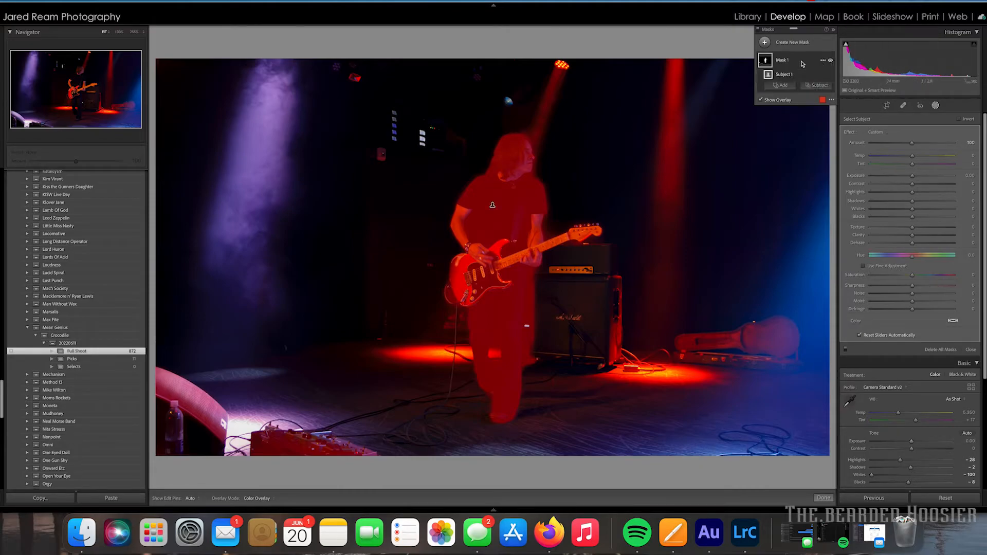
left_click(816, 85)
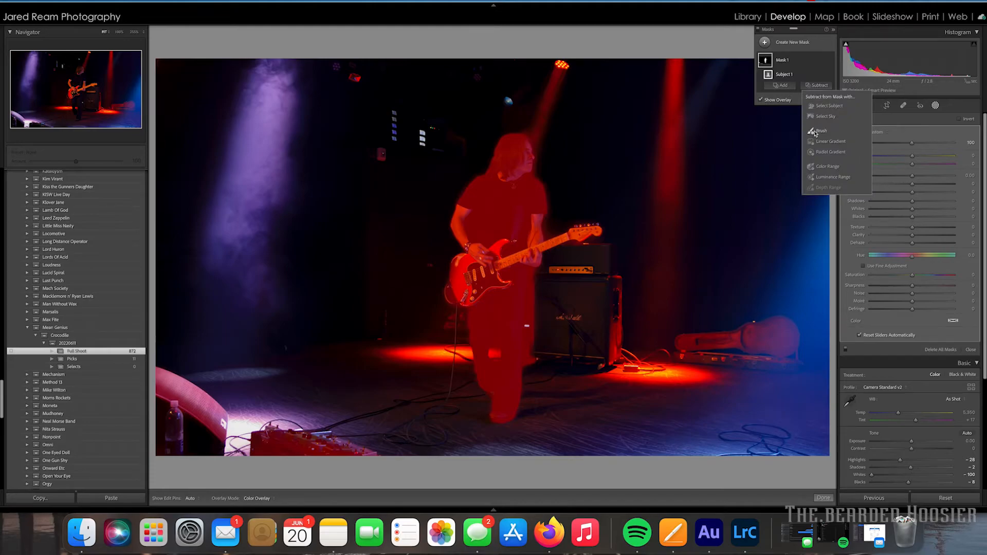
left_click(819, 130)
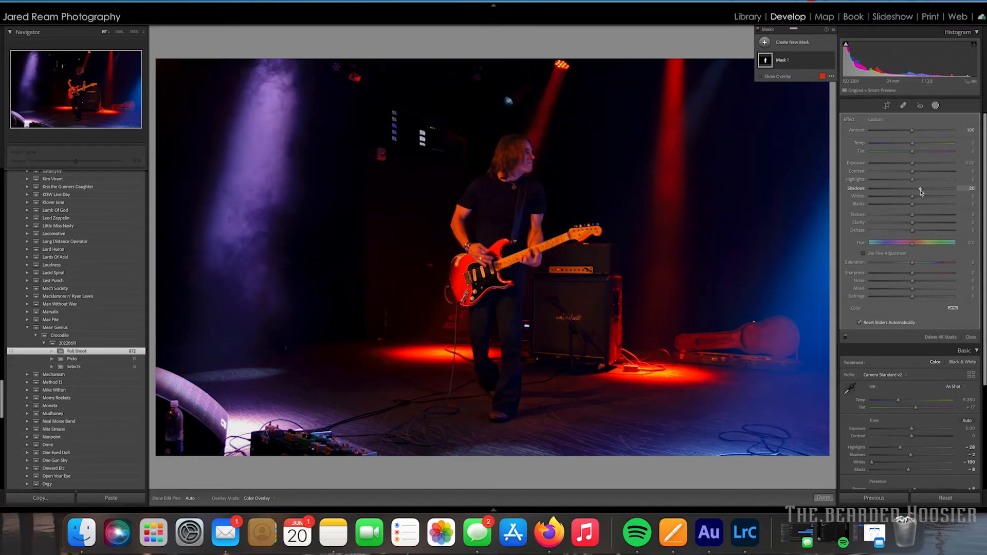
- Lift the masked guitarist's shadows to about +18 and finish the mask
left_click_drag(912, 195, 924, 195)
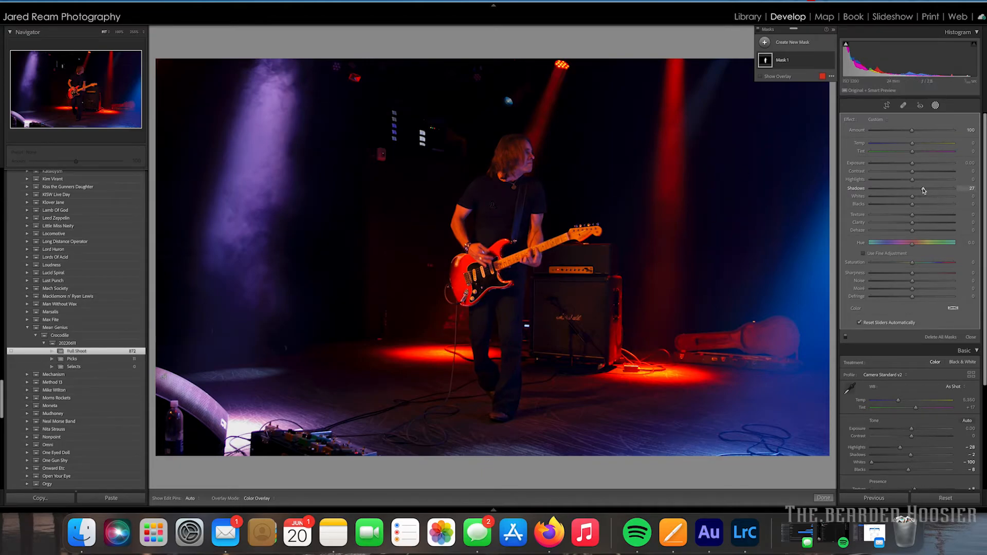
left_click_drag(923, 189, 952, 189)
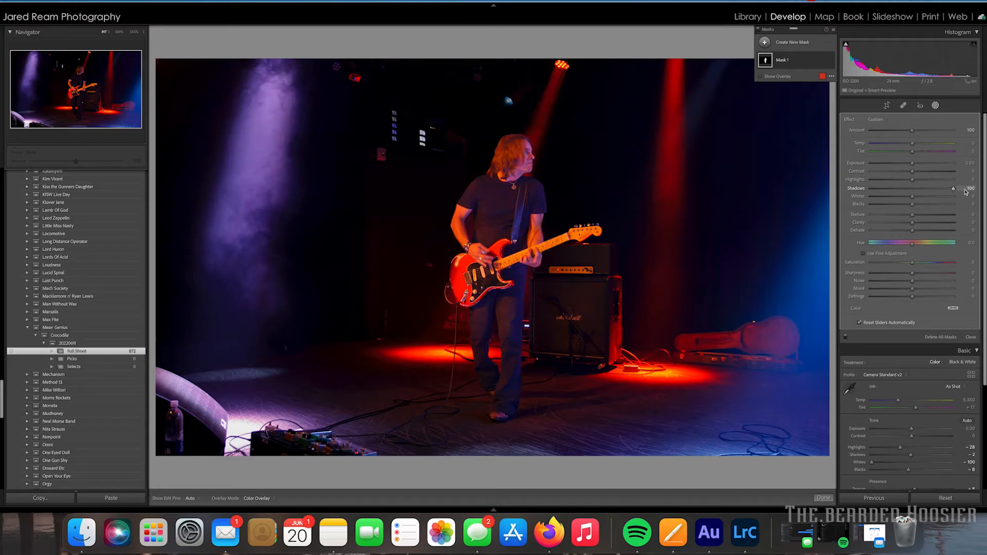
left_click_drag(952, 187, 947, 187)
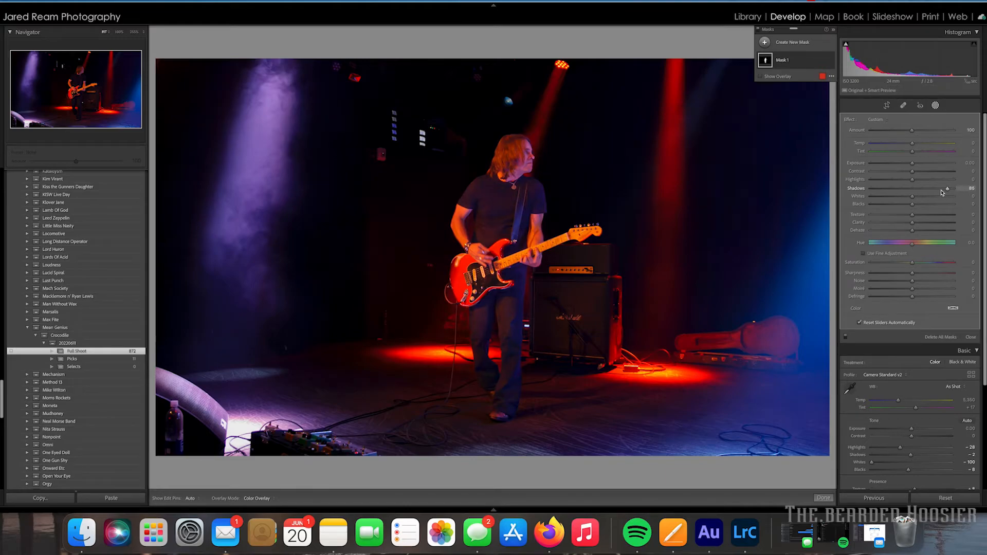
left_click_drag(947, 187, 925, 188)
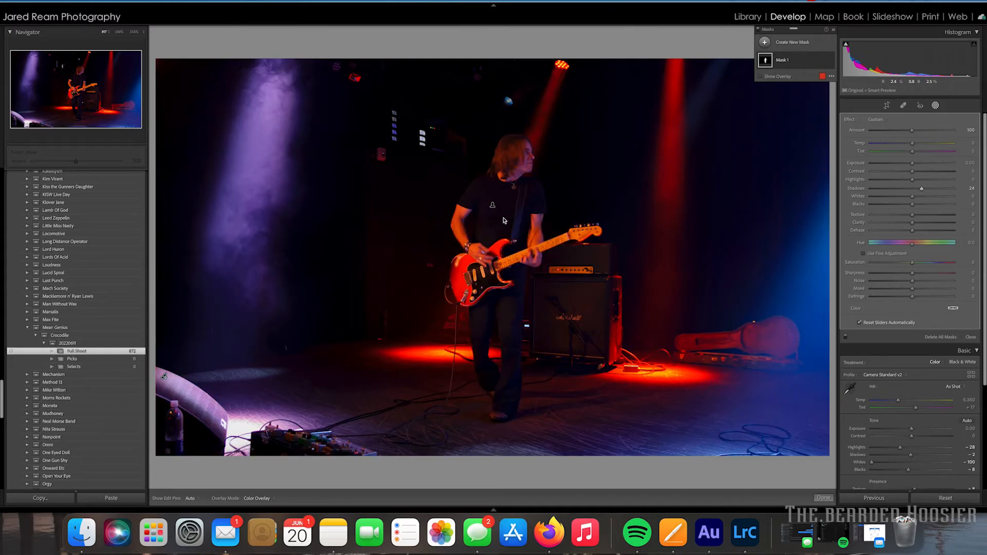
mouse_move(543, 178)
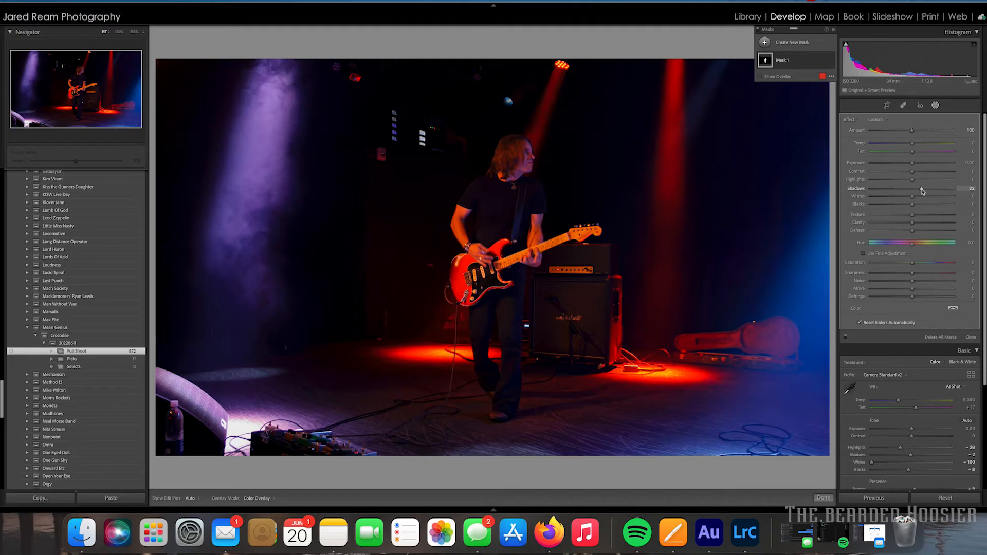
left_click_drag(925, 187, 916, 188)
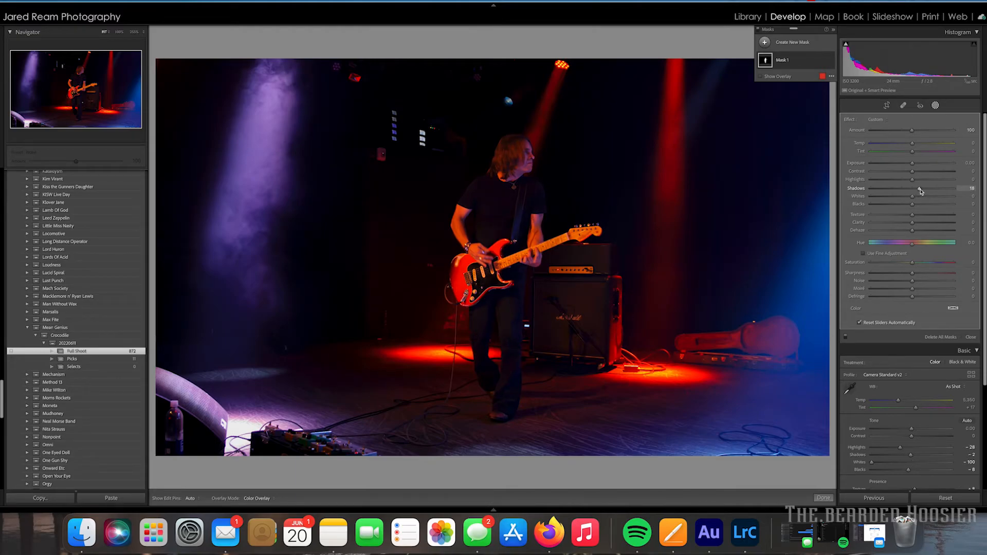
left_click(822, 498)
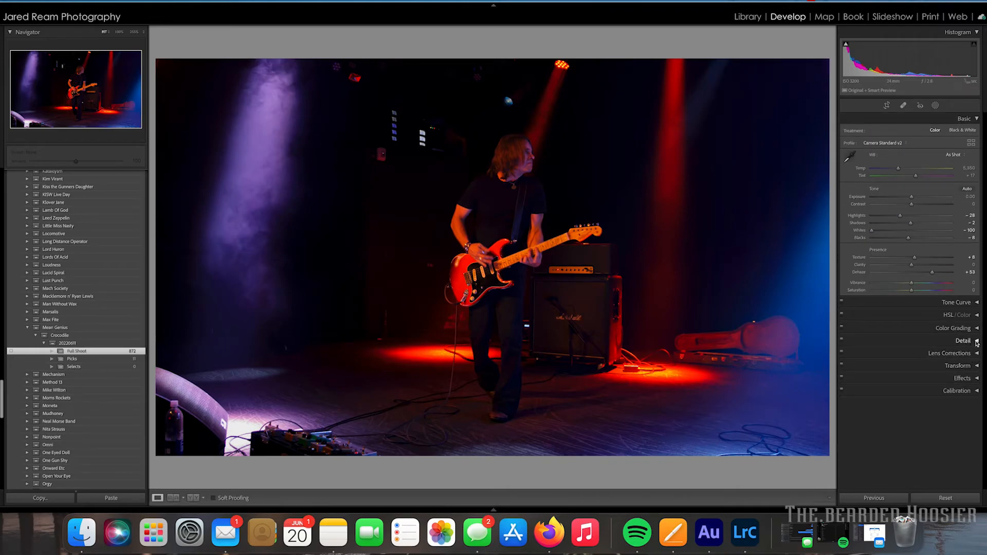
- Set Luminance noise reduction to 45 and Sharpening Masking to 45 in the Detail panel
left_click(962, 340)
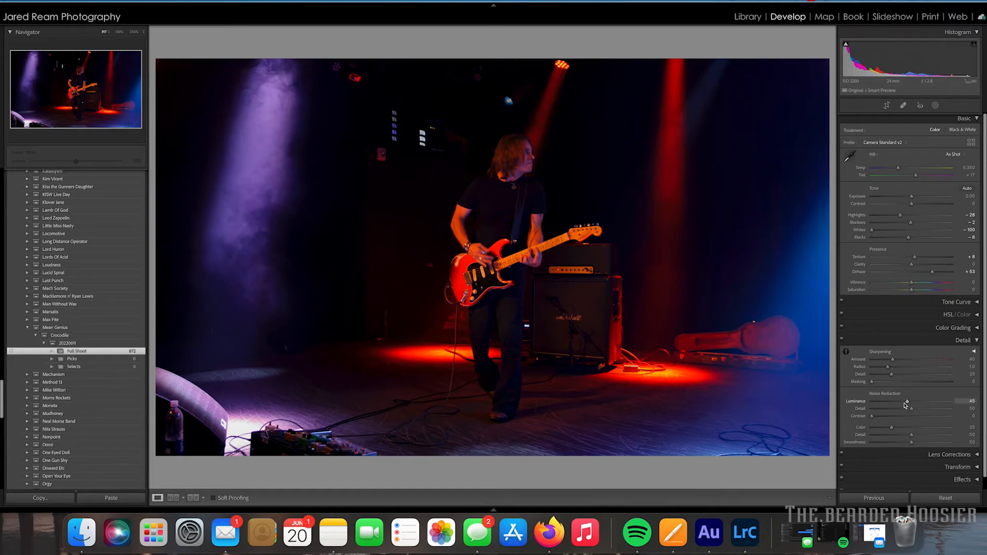
left_click_drag(904, 403, 909, 403)
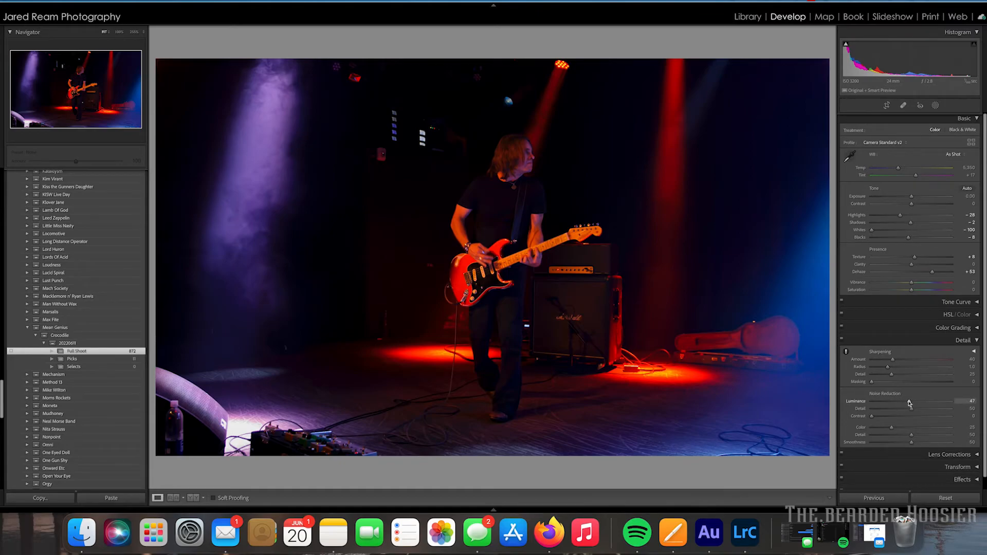
left_click_drag(925, 402, 922, 402)
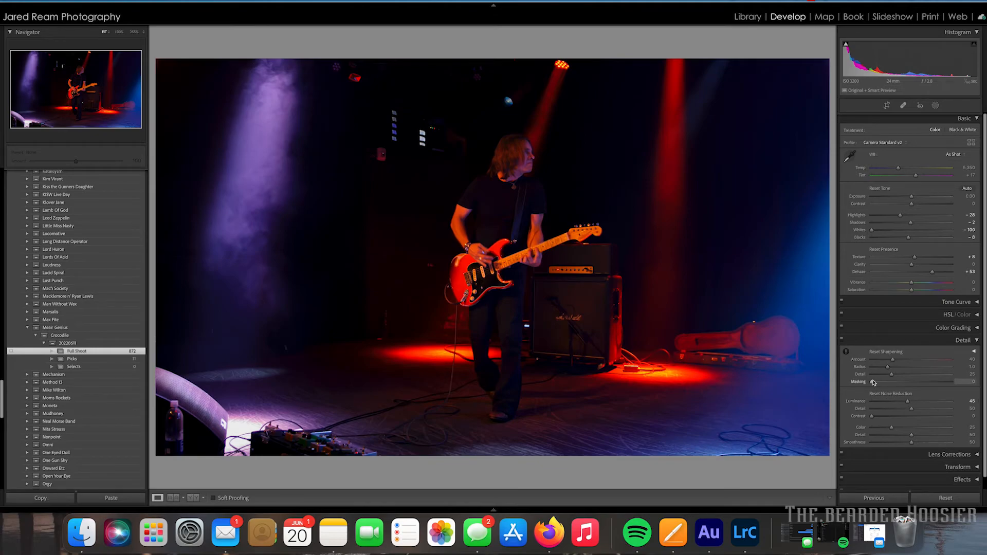
left_click_drag(872, 382, 915, 383)
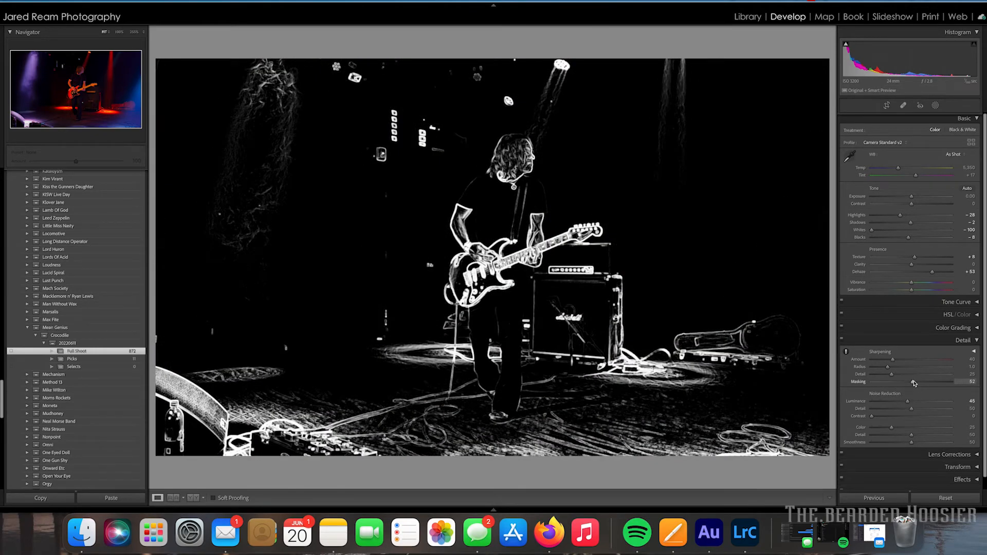
left_click_drag(938, 383, 912, 383)
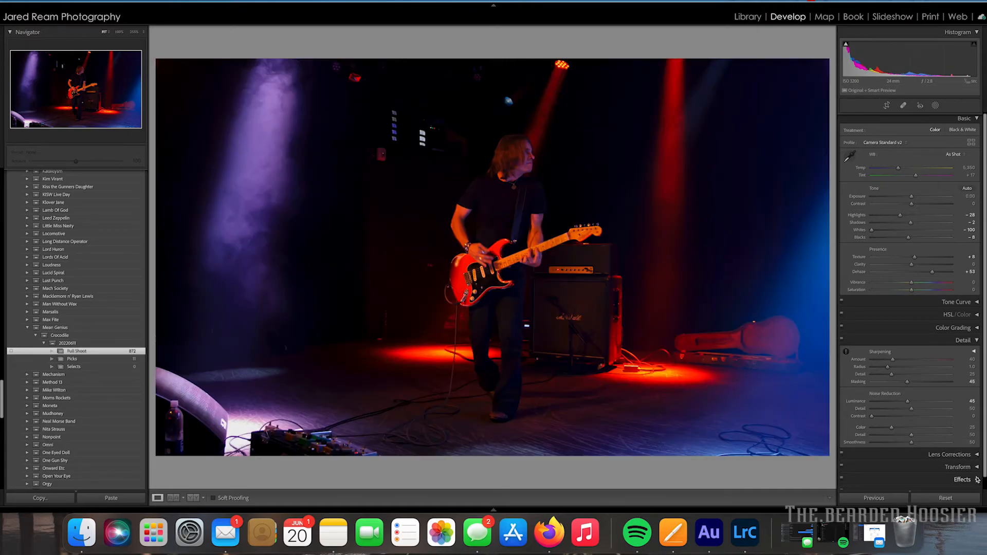
- Add a Post-Crop Vignetting Amount of about -29 to darken the edges
scroll("down", 3)
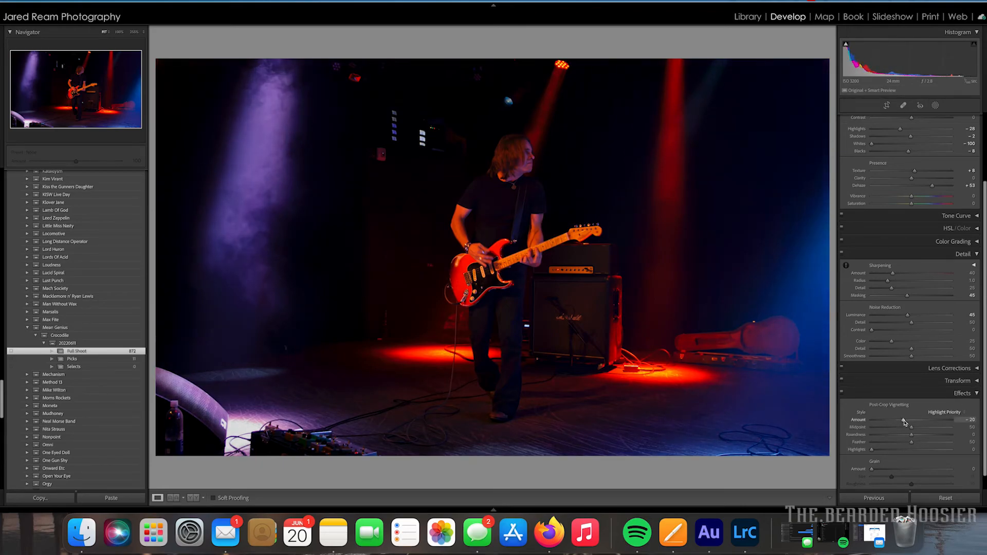
left_click_drag(916, 419, 919, 420)
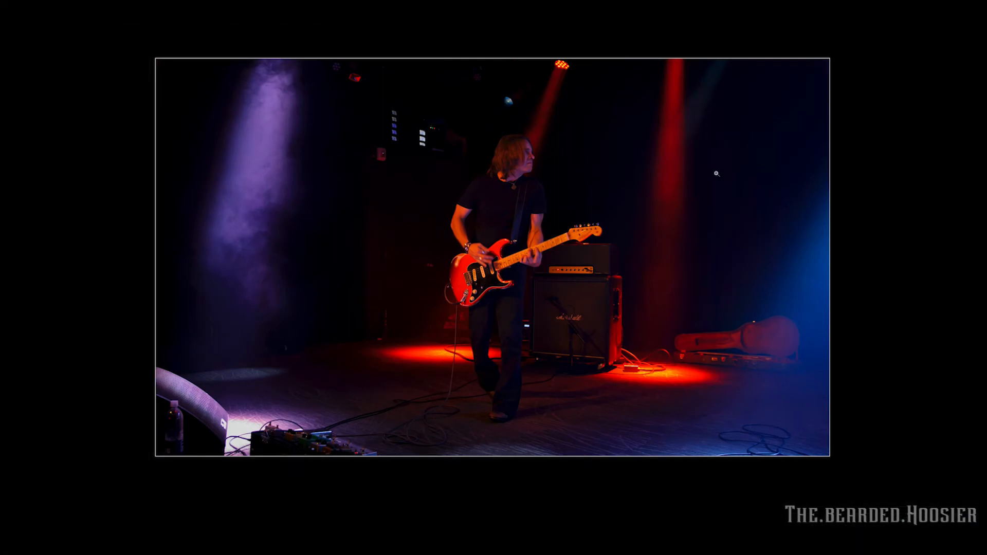
mouse_move(936, 187)
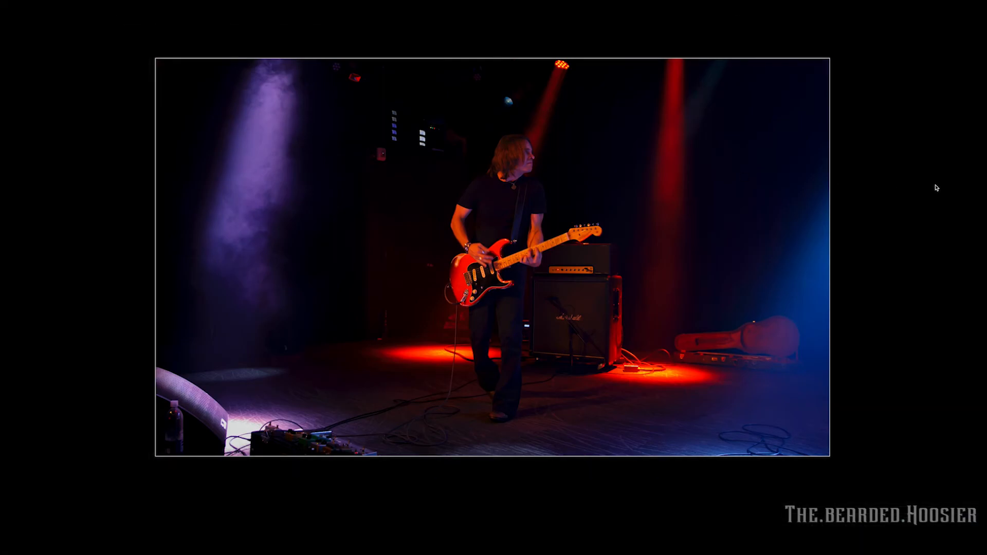